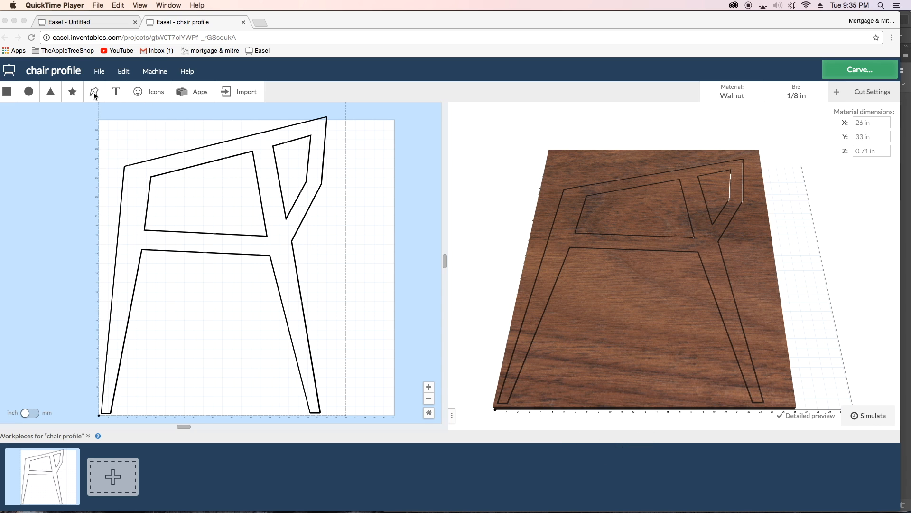
pyautogui.moveTo(107, 93)
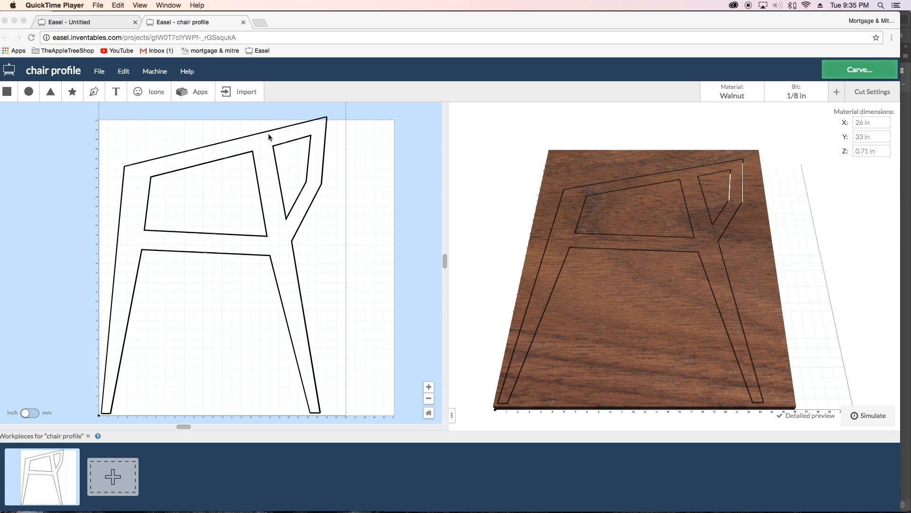
pyautogui.moveTo(674, 265)
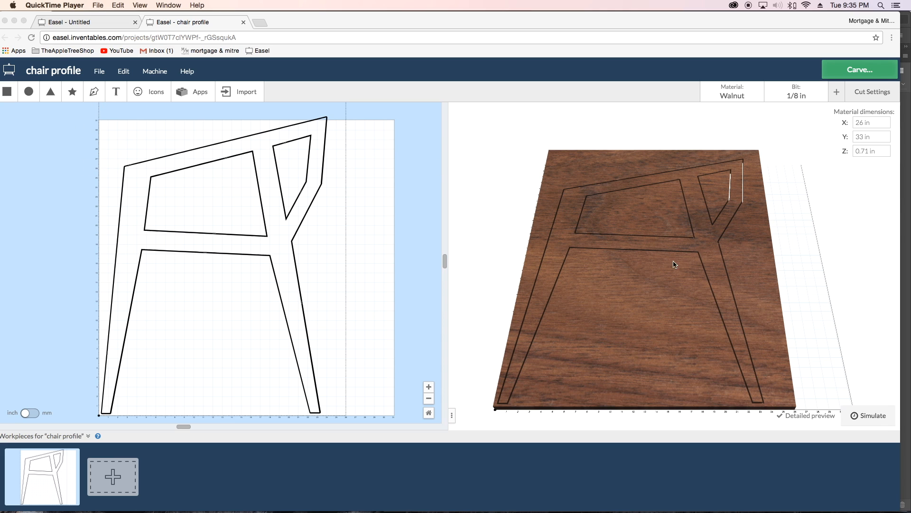
pyautogui.moveTo(605, 320)
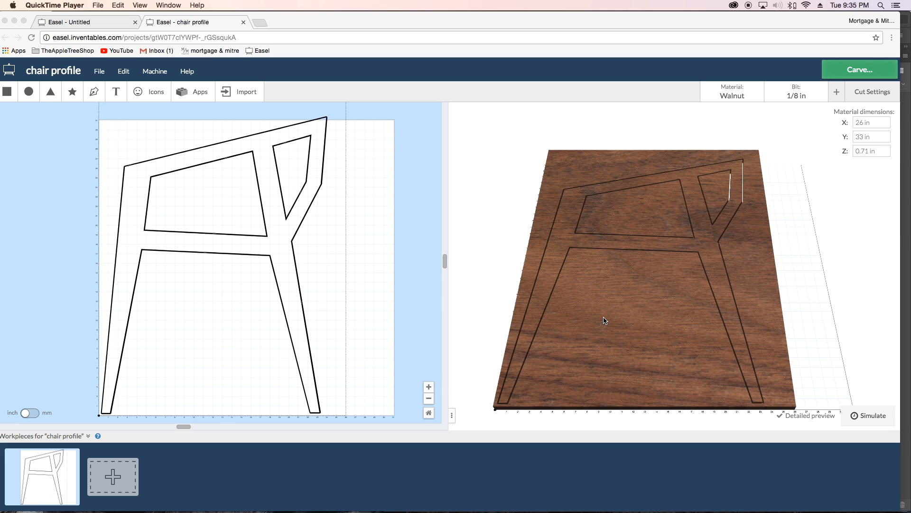
pyautogui.moveTo(628, 299)
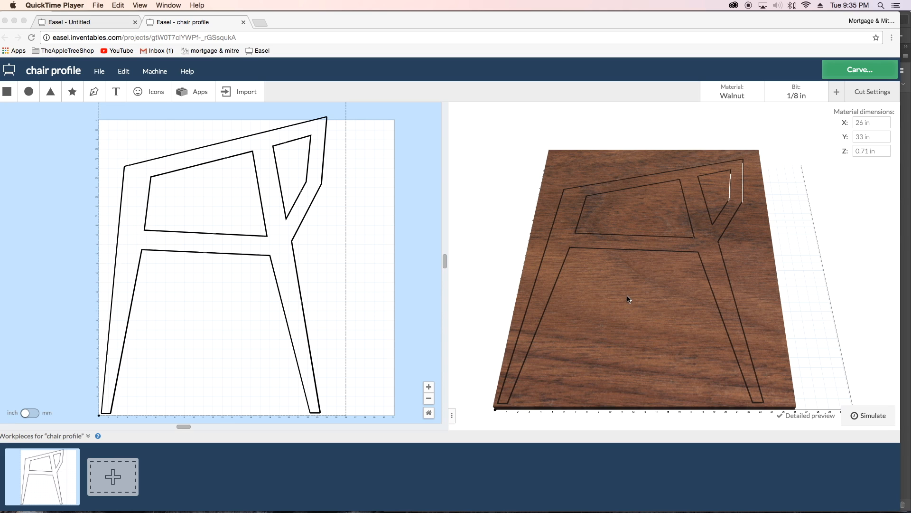
pyautogui.moveTo(622, 294)
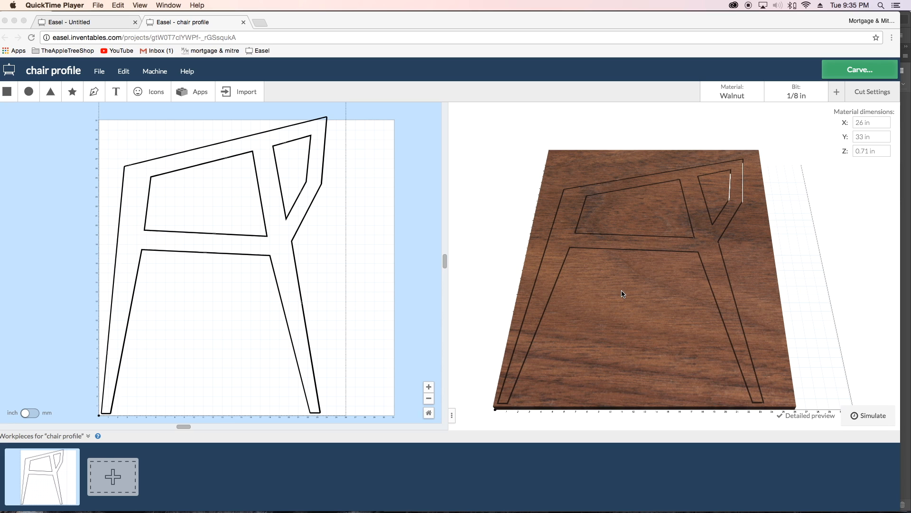
pyautogui.moveTo(636, 242)
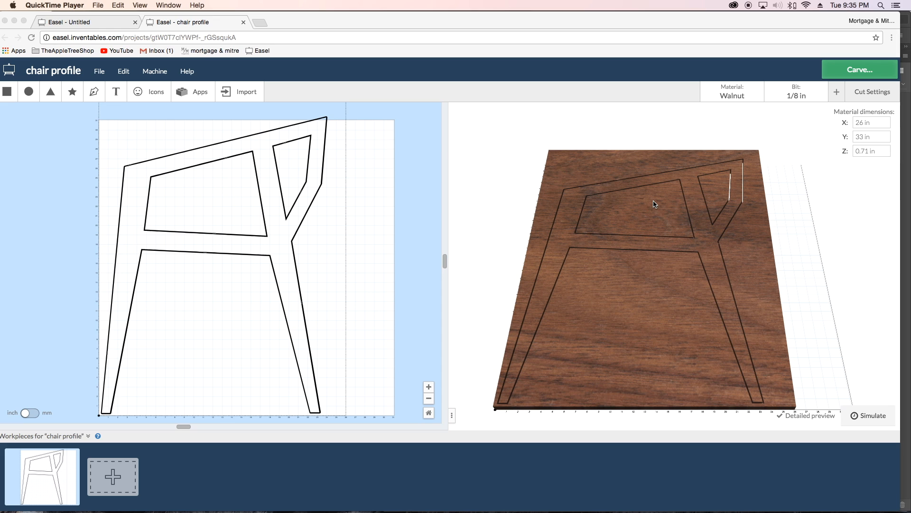
# - Switch to the blank Untitled Easel project
pyautogui.click(82, 22)
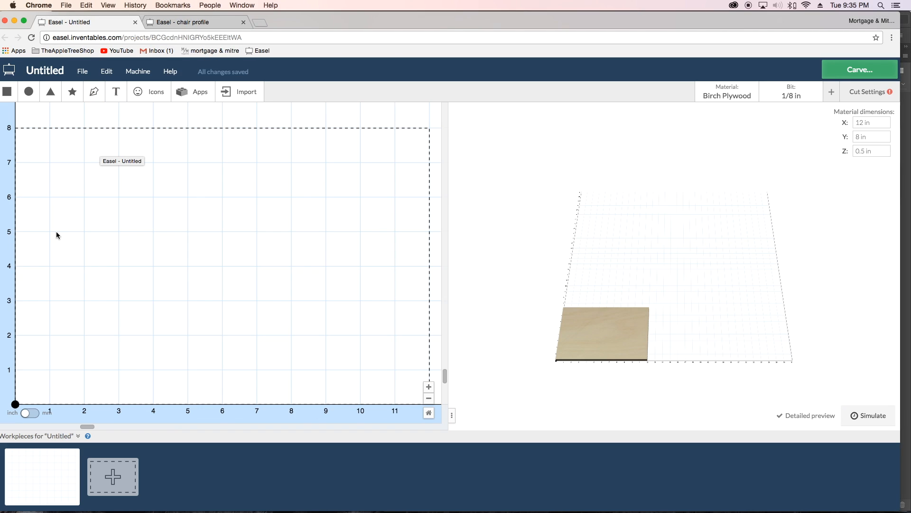
pyautogui.moveTo(51, 304)
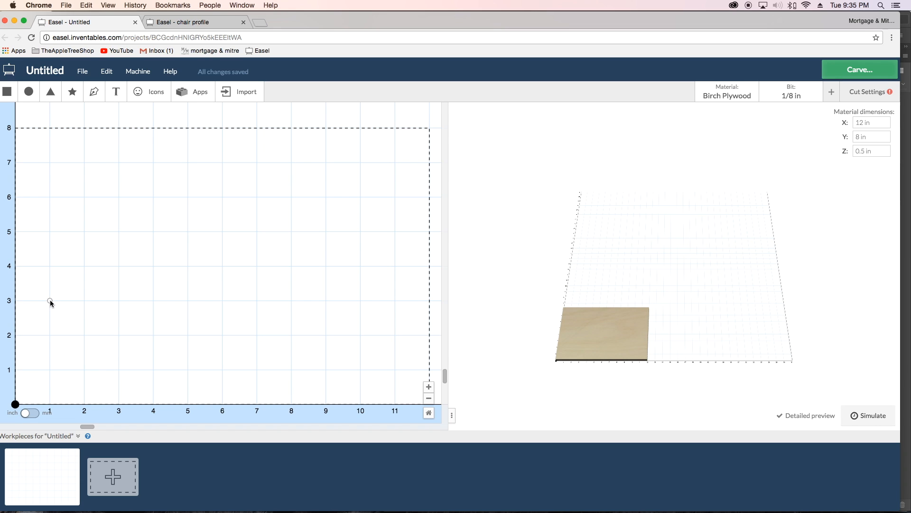
# - Draw the straight-sided taper-jig outline edge by edge and close it at its start point
pyautogui.moveTo(50, 301); pyautogui.dragTo(119, 301)
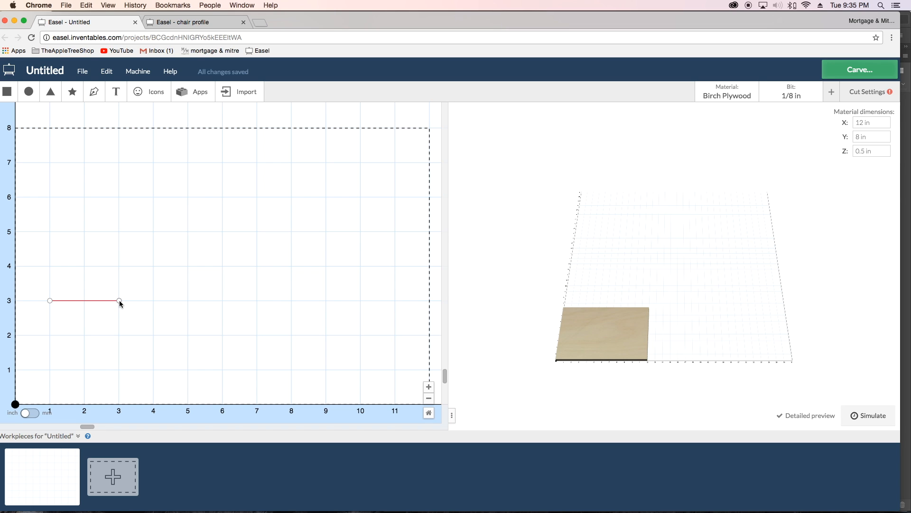
pyautogui.moveTo(119, 301); pyautogui.dragTo(120, 326)
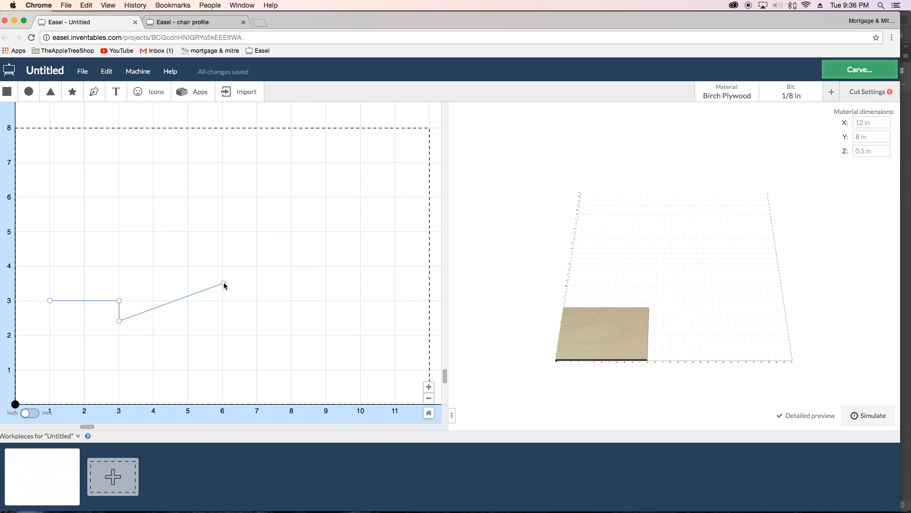
pyautogui.moveTo(224, 284); pyautogui.dragTo(323, 260)
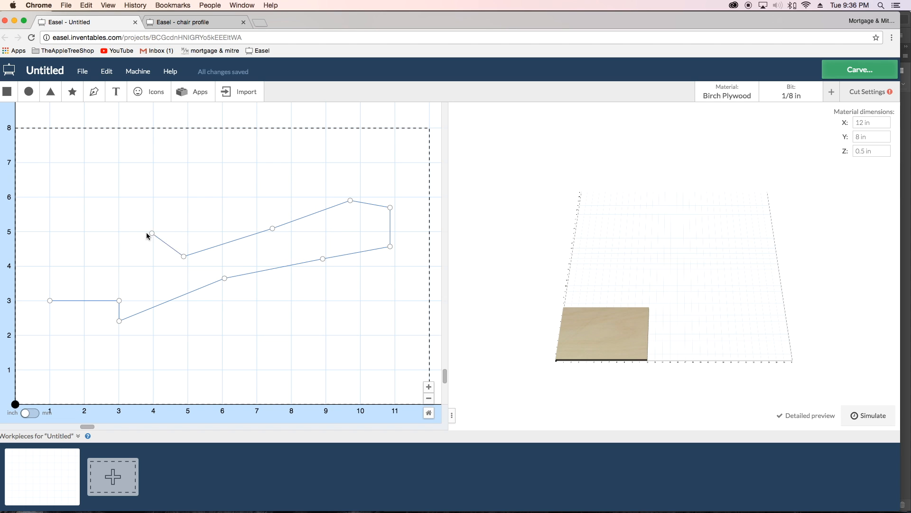
pyautogui.click(151, 234)
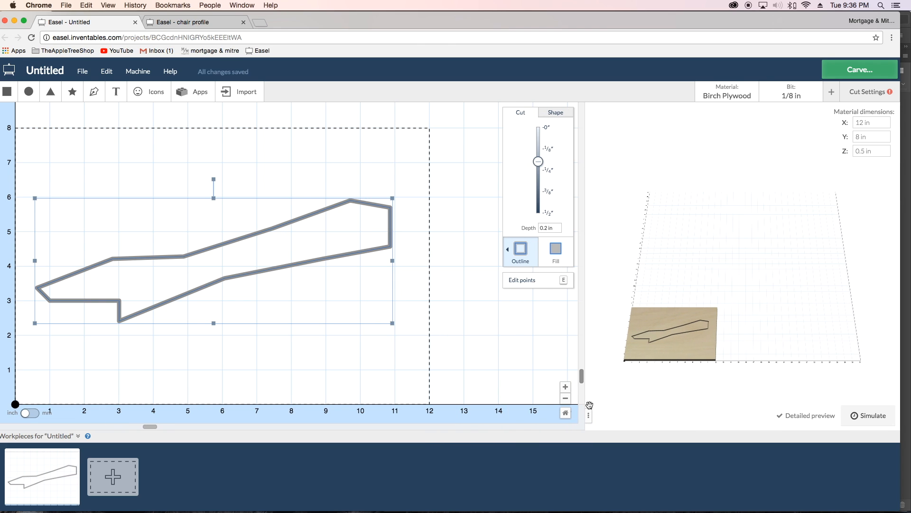
pyautogui.moveTo(345, 243)
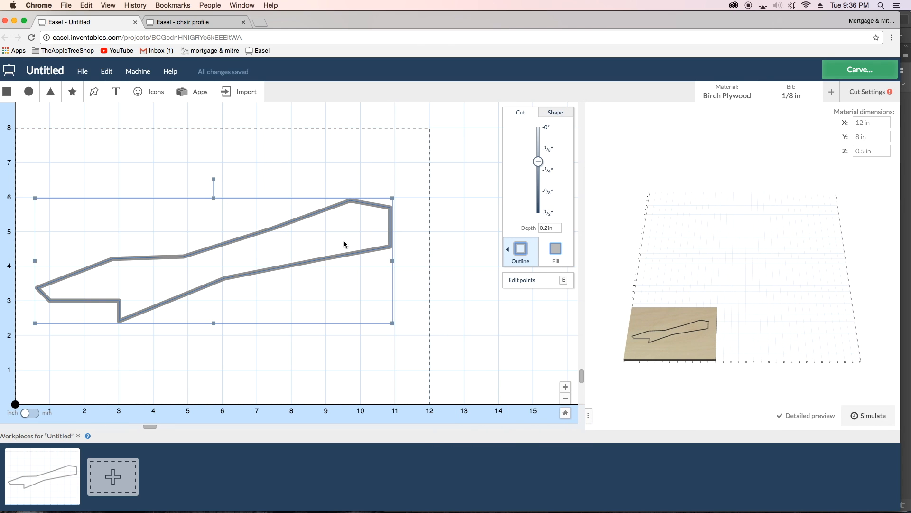
pyautogui.moveTo(350, 200)
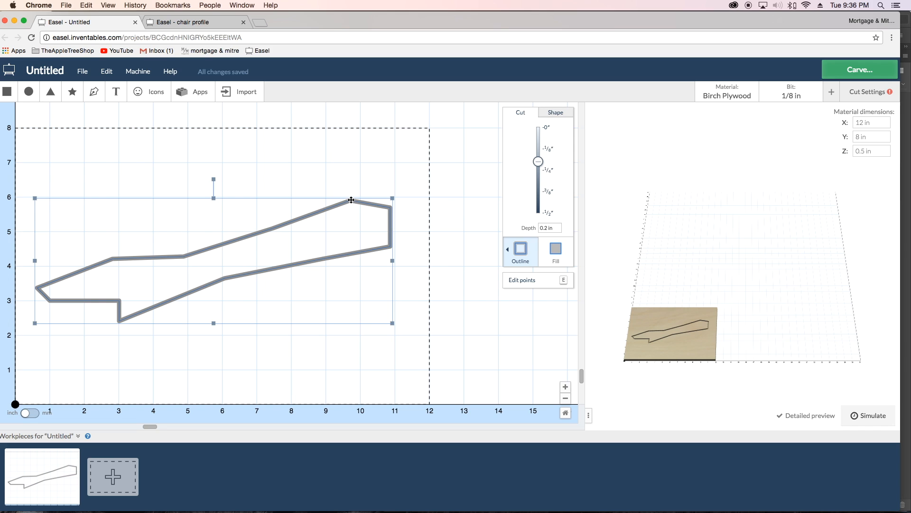
# - Edit the outline's points to curve the right-hand end corners, then stop editing
pyautogui.click(522, 279)
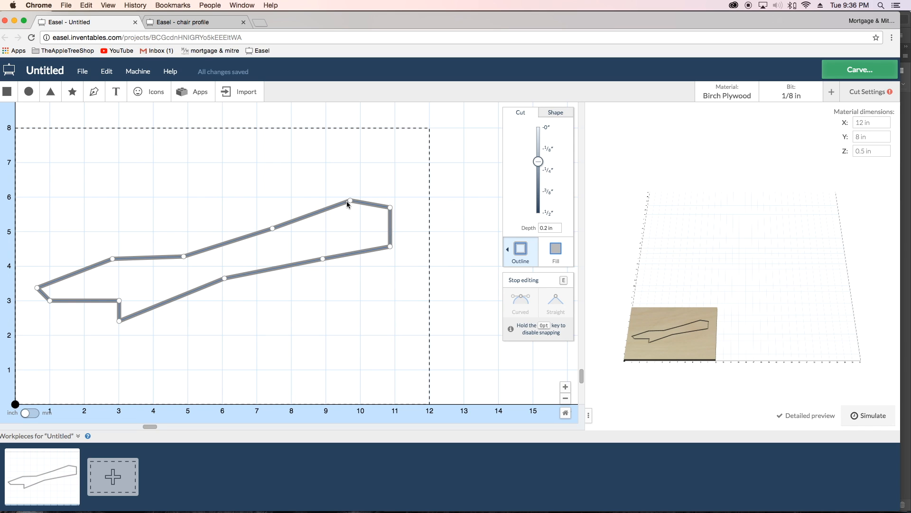
pyautogui.moveTo(475, 267)
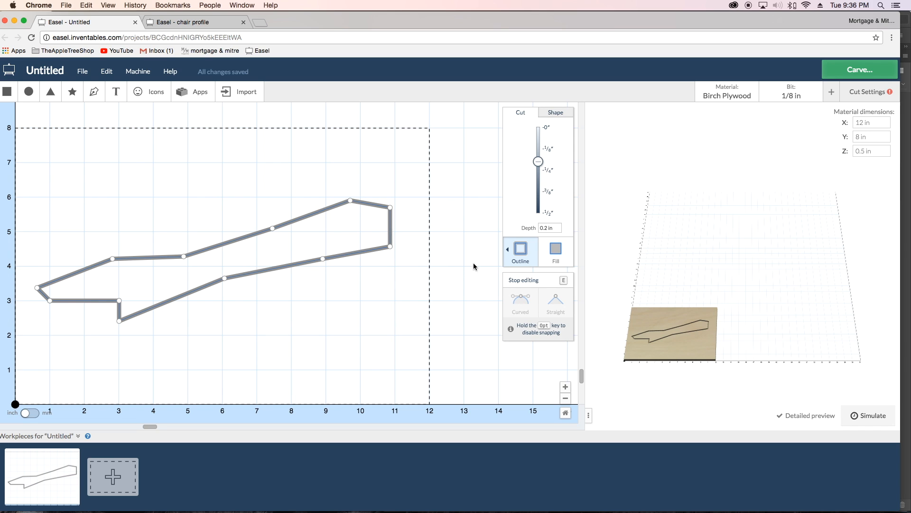
pyautogui.click(350, 200)
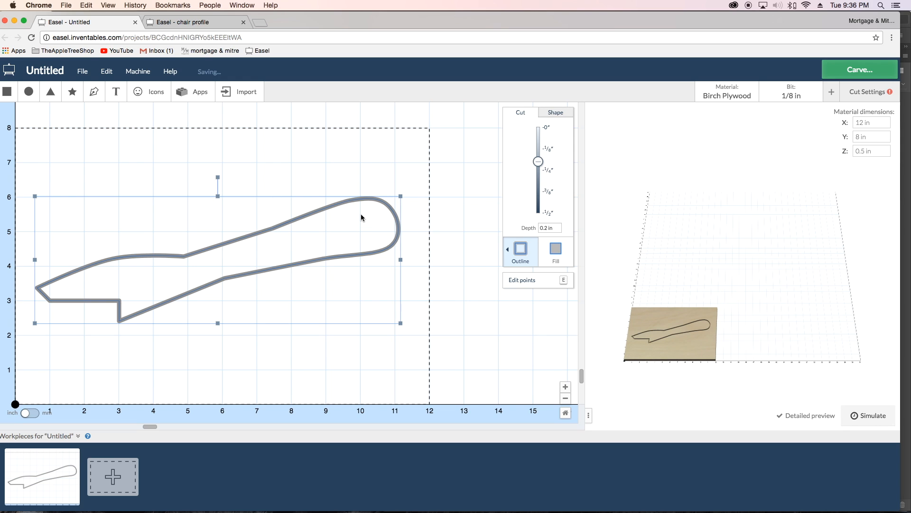
pyautogui.moveTo(377, 215)
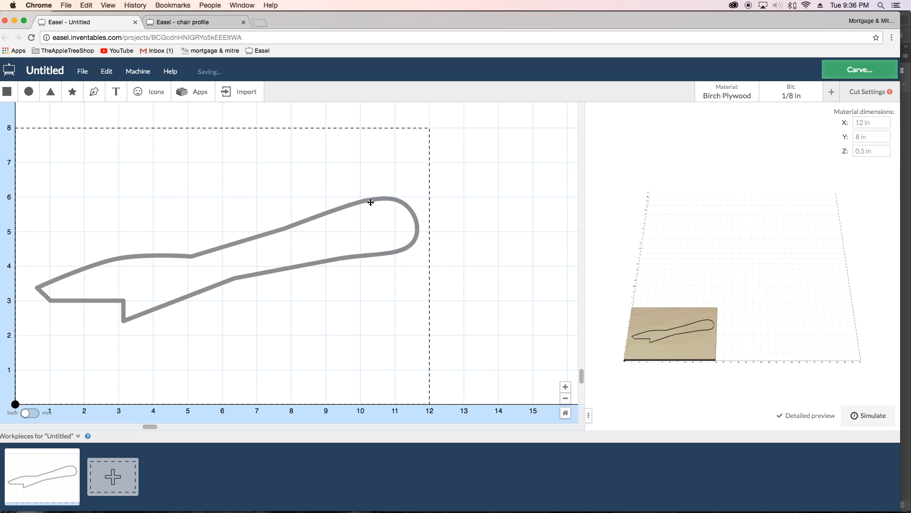
pyautogui.click(371, 201)
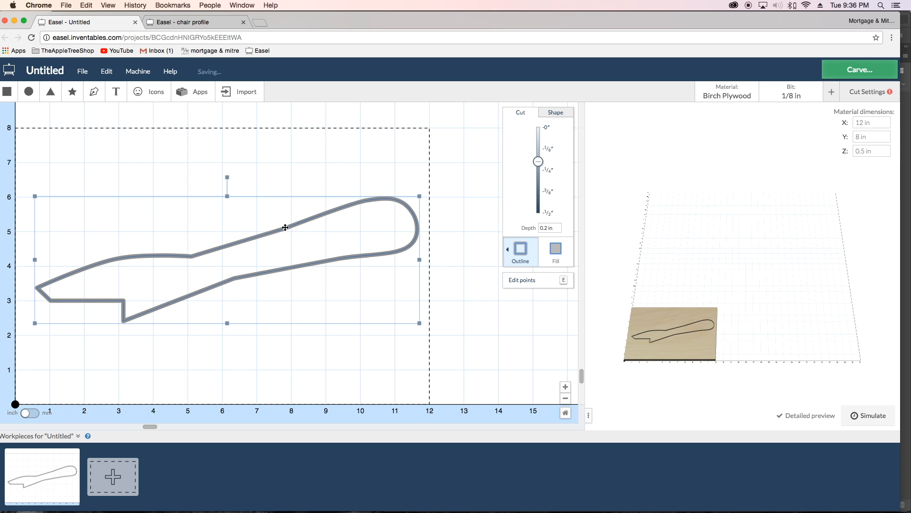
pyautogui.click(522, 279)
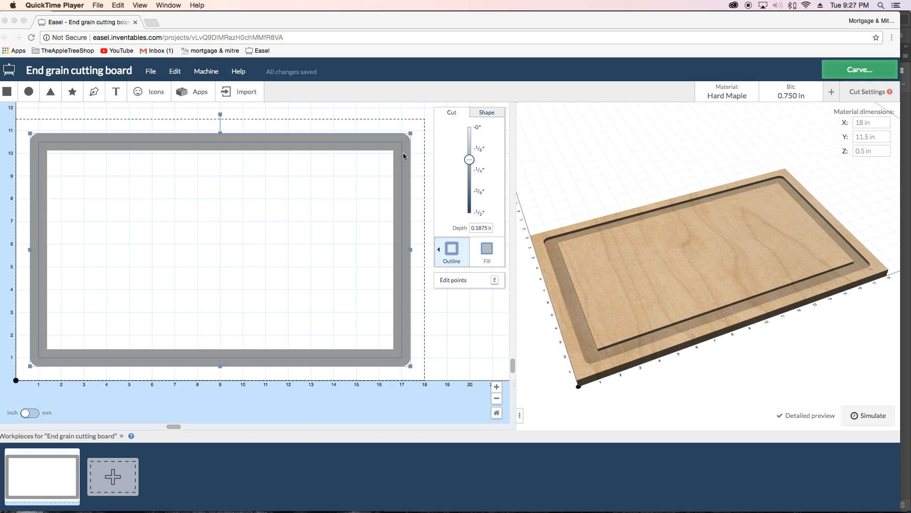
pyautogui.moveTo(589, 312)
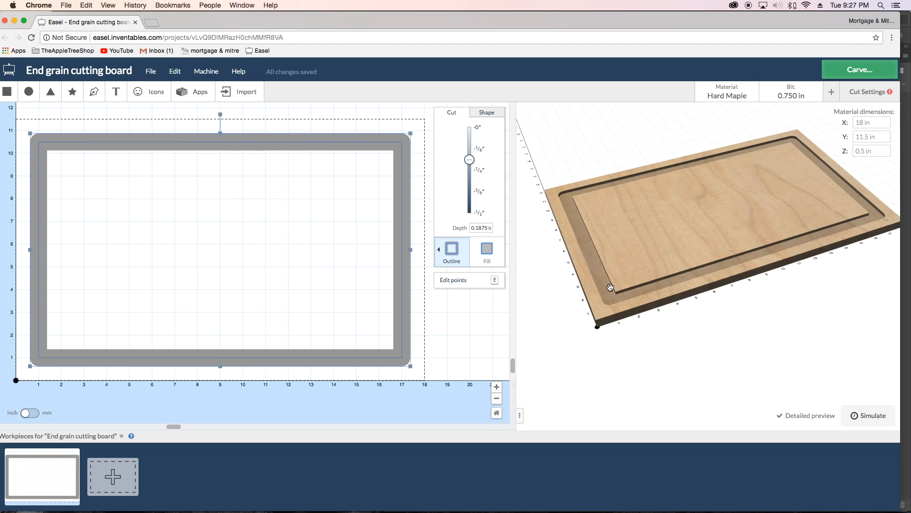
pyautogui.click(790, 92)
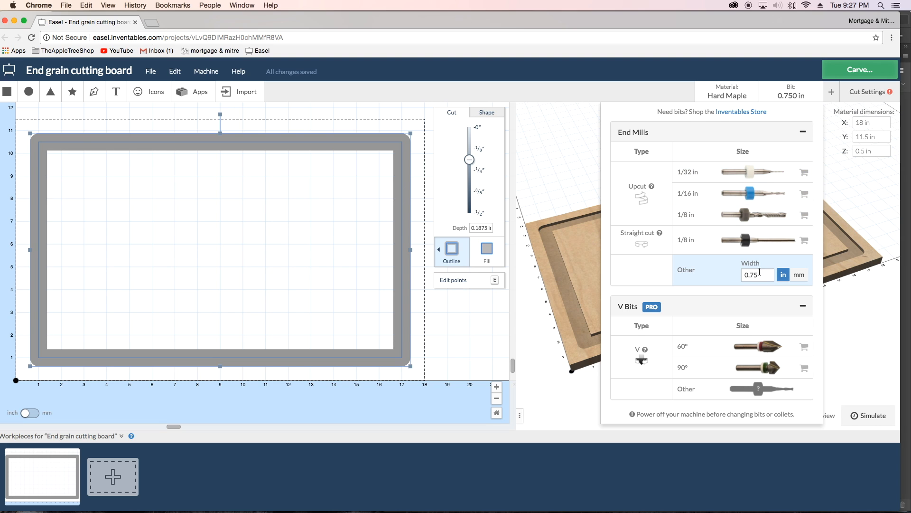
pyautogui.moveTo(767, 294)
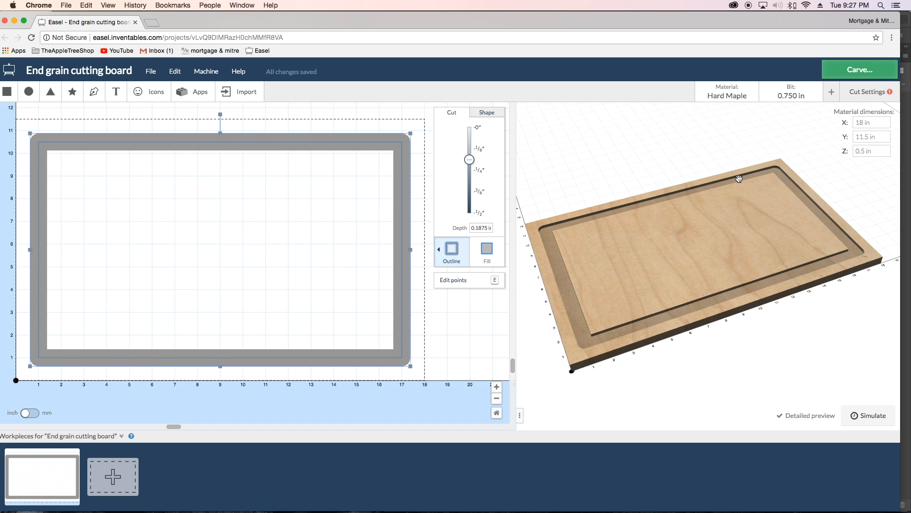
pyautogui.moveTo(696, 186)
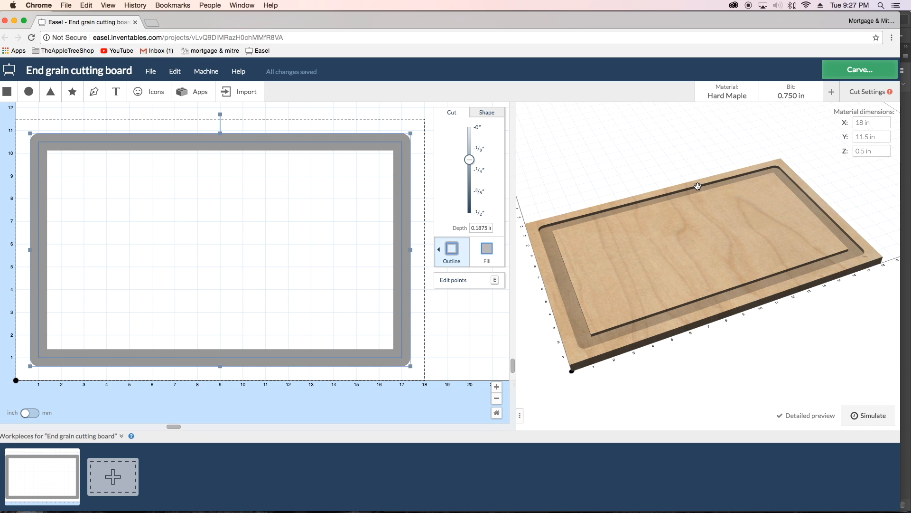
pyautogui.moveTo(558, 250)
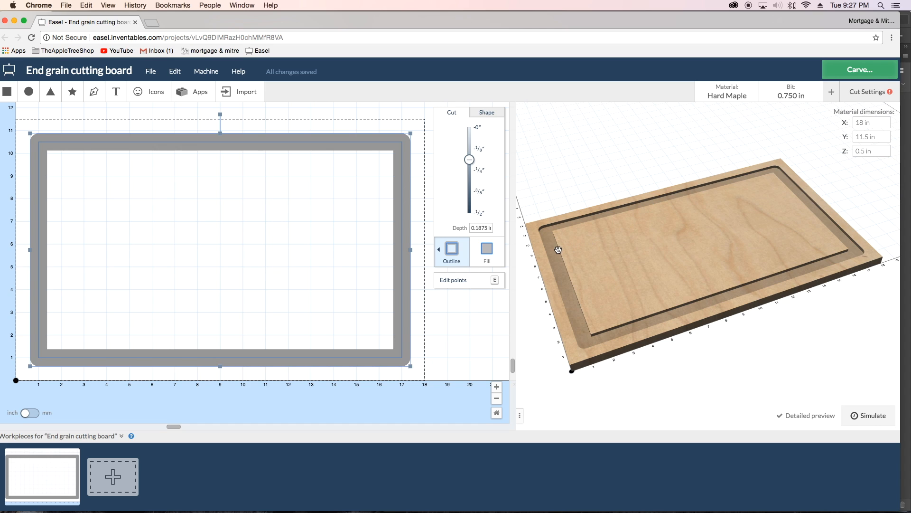
pyautogui.moveTo(579, 283)
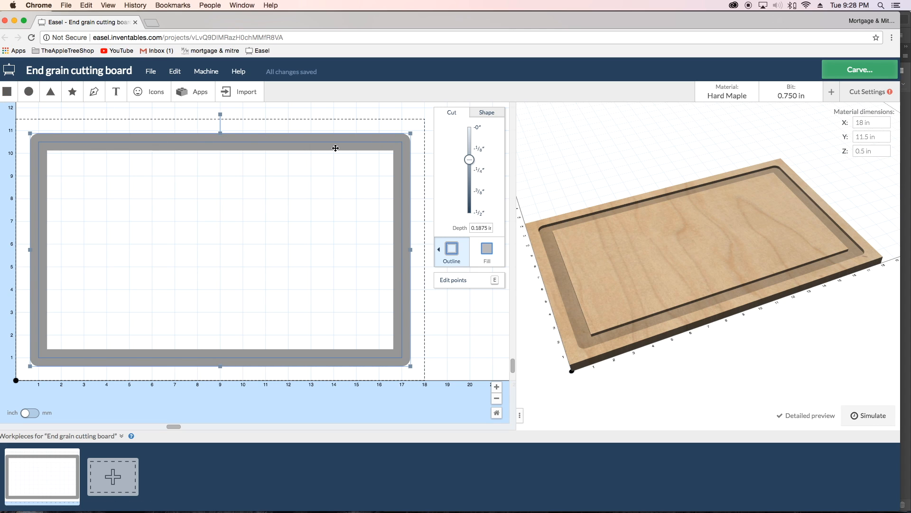
pyautogui.moveTo(639, 187)
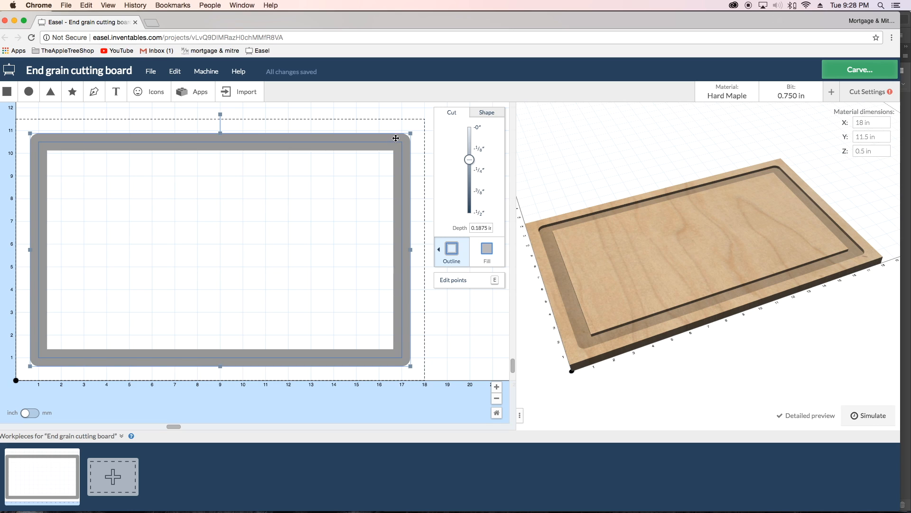
pyautogui.moveTo(402, 201)
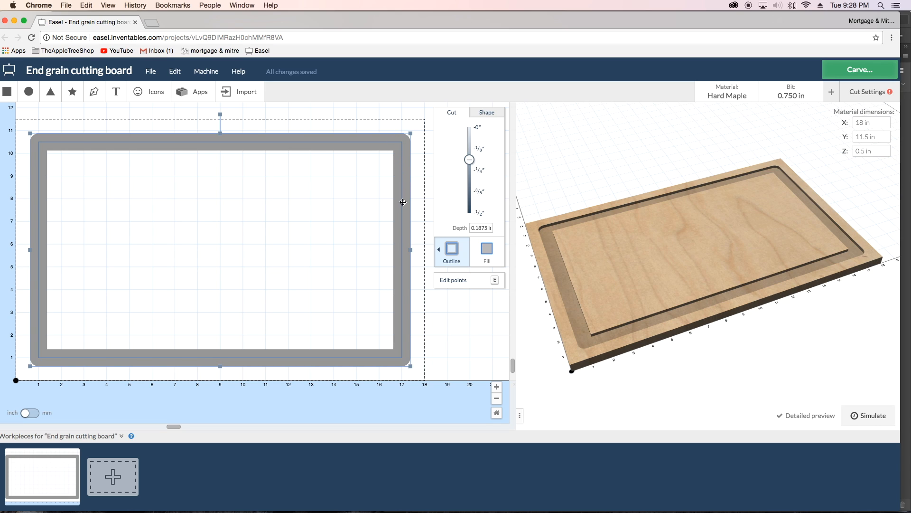
pyautogui.moveTo(393, 138)
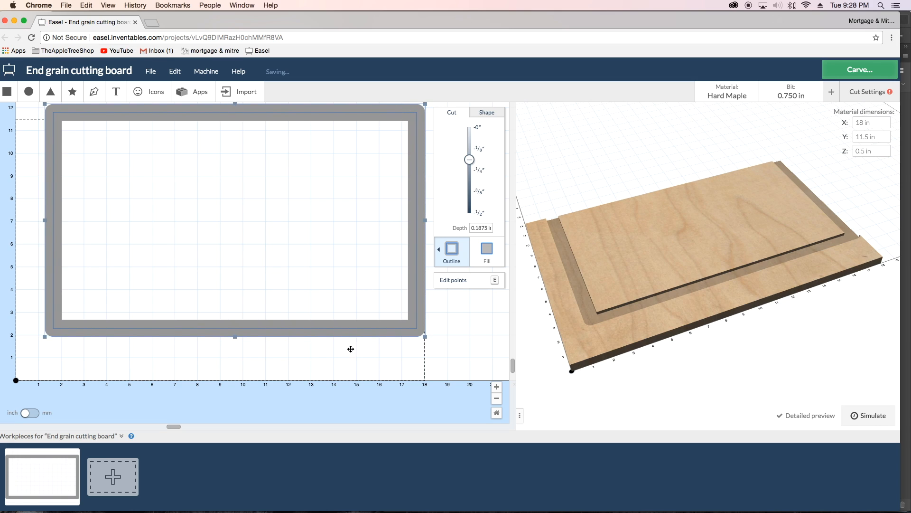
pyautogui.moveTo(412, 380)
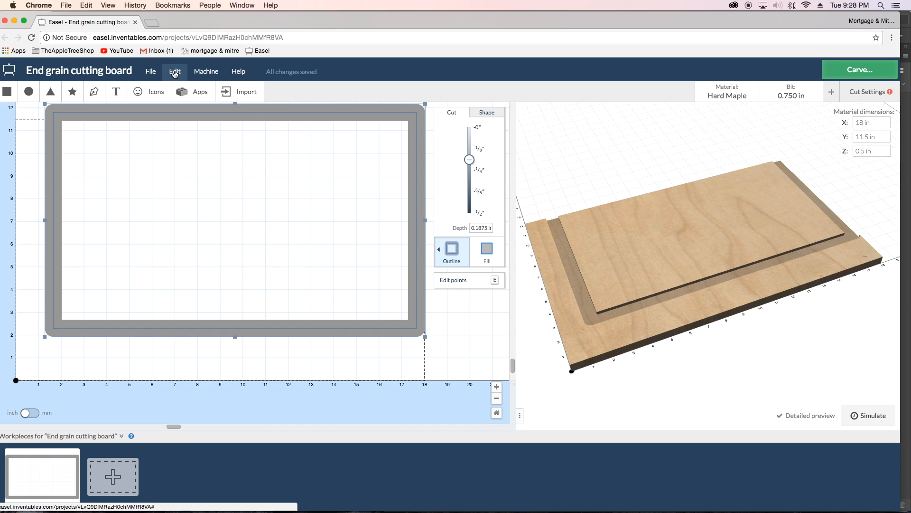
# - Review the cutting board's groove outline via the Edit menu commands
pyautogui.click(174, 71)
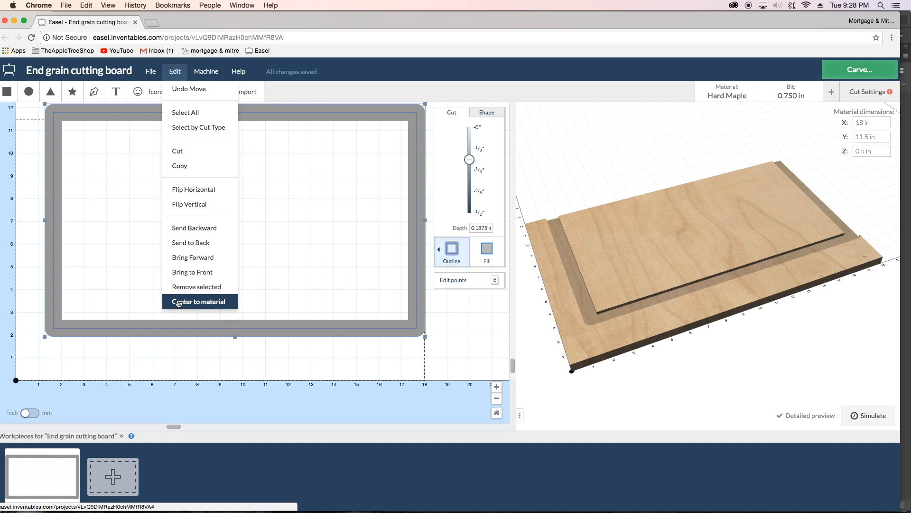
pyautogui.click(198, 301)
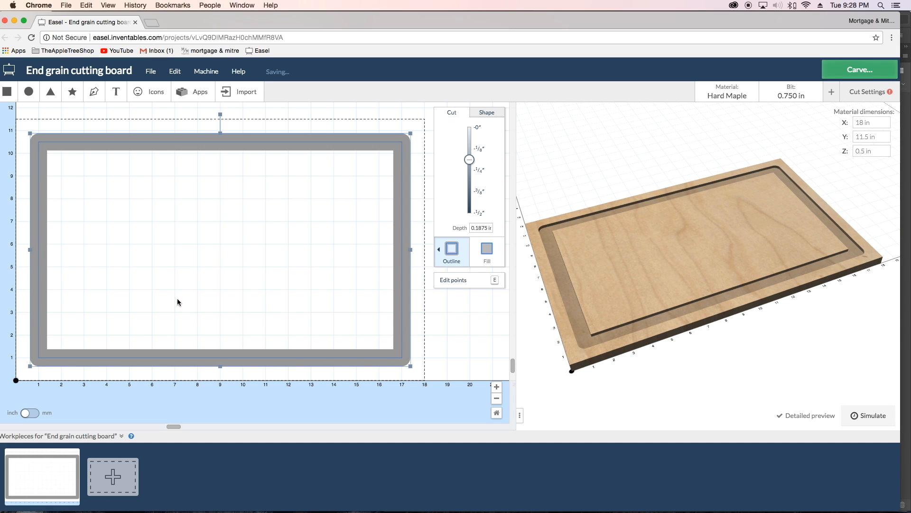
pyautogui.moveTo(353, 218)
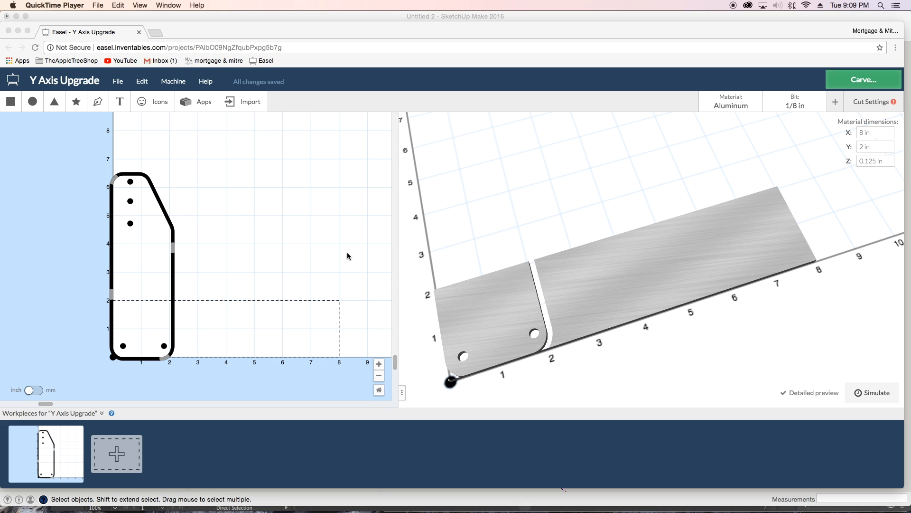
pyautogui.moveTo(74, 215)
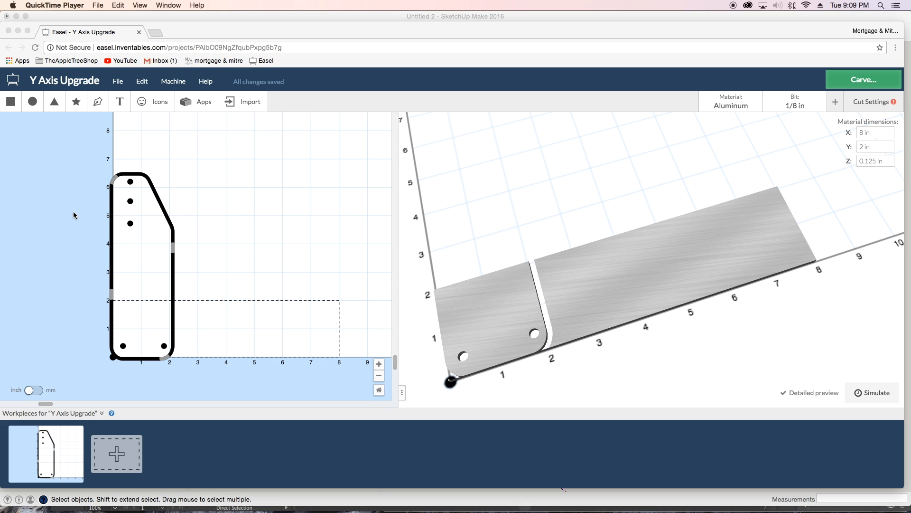
pyautogui.moveTo(81, 203)
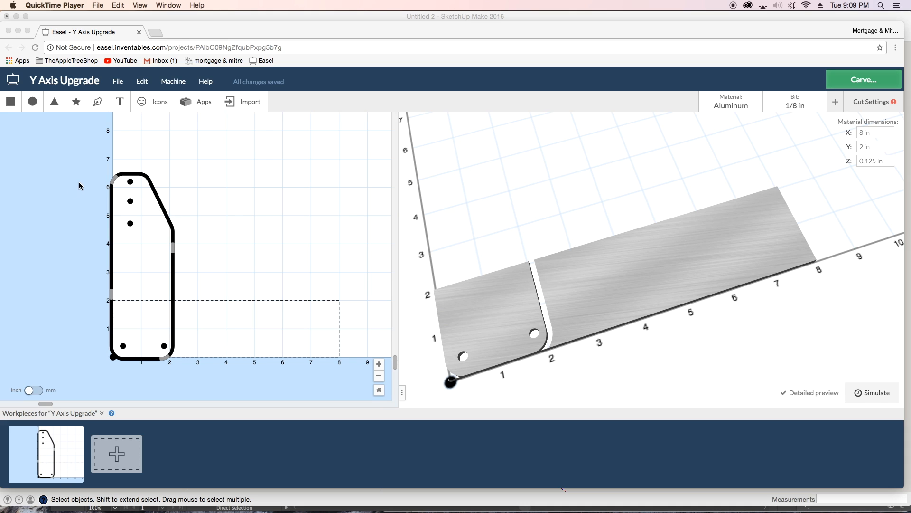
pyautogui.moveTo(160, 161)
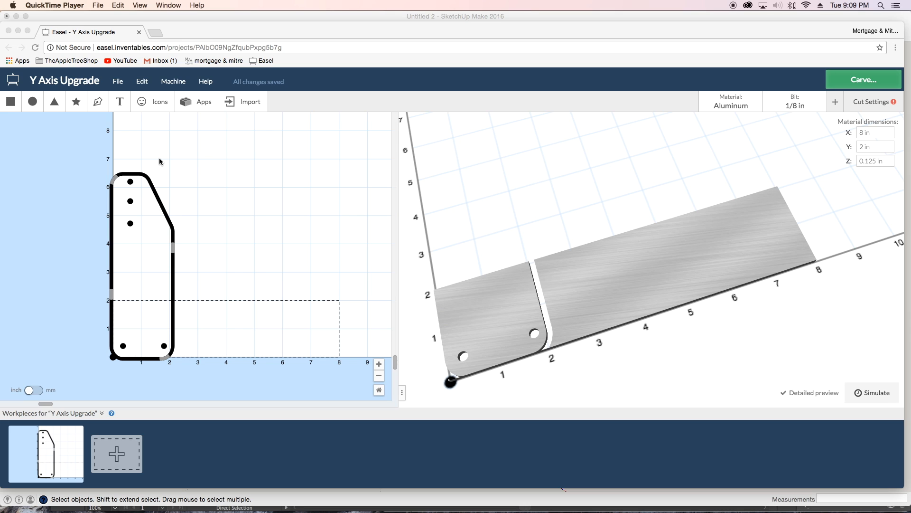
pyautogui.moveTo(268, 308)
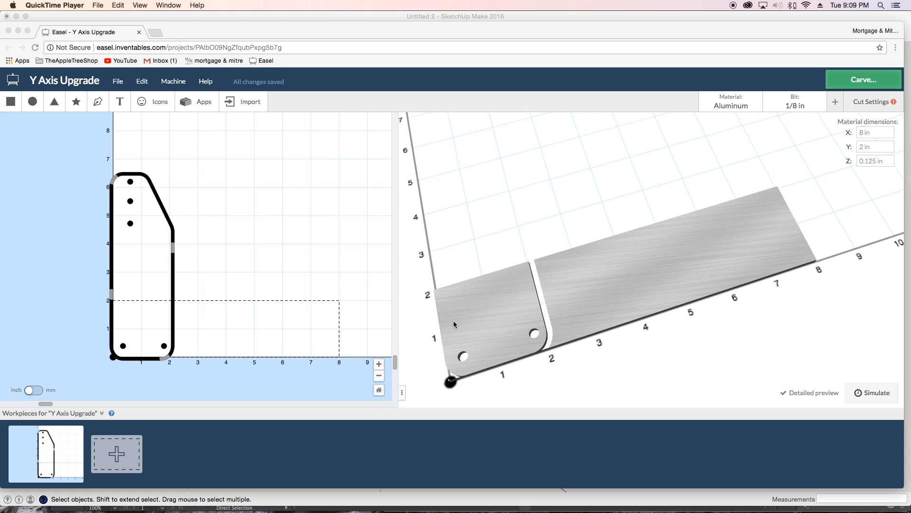
pyautogui.moveTo(848, 222)
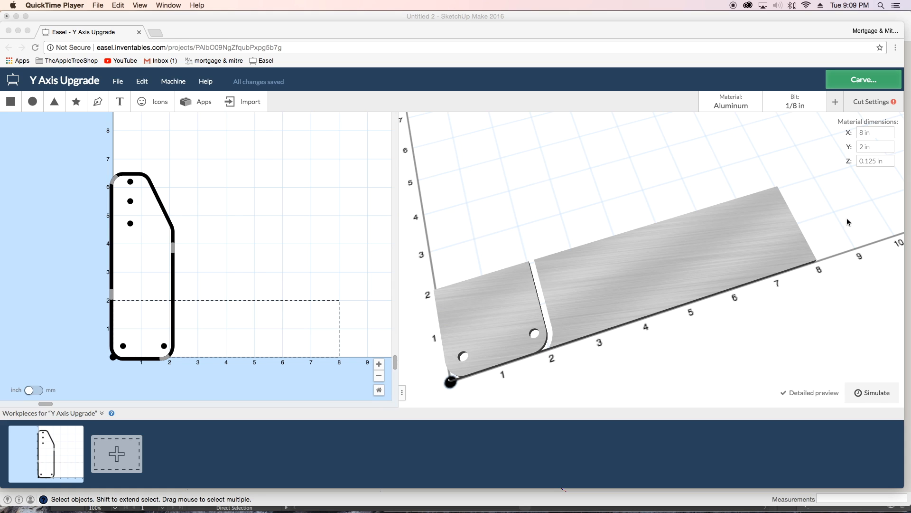
pyautogui.moveTo(807, 252)
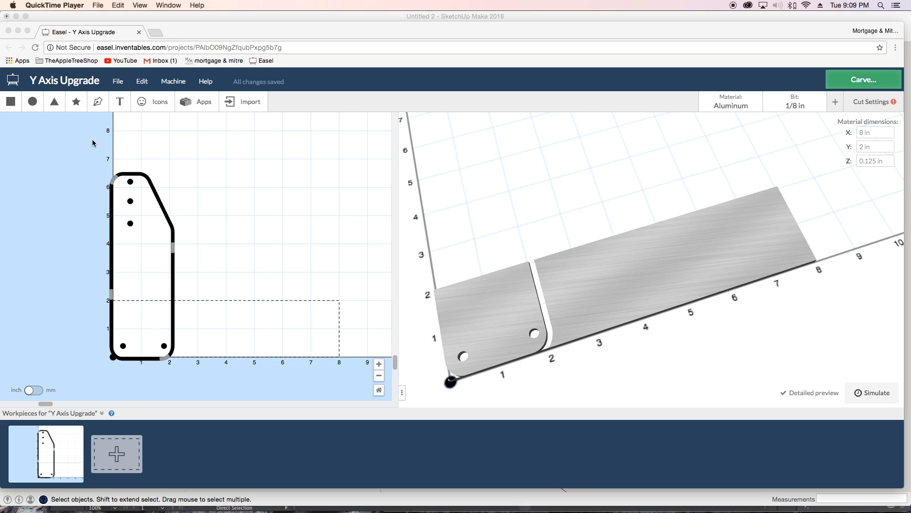
pyautogui.moveTo(107, 169)
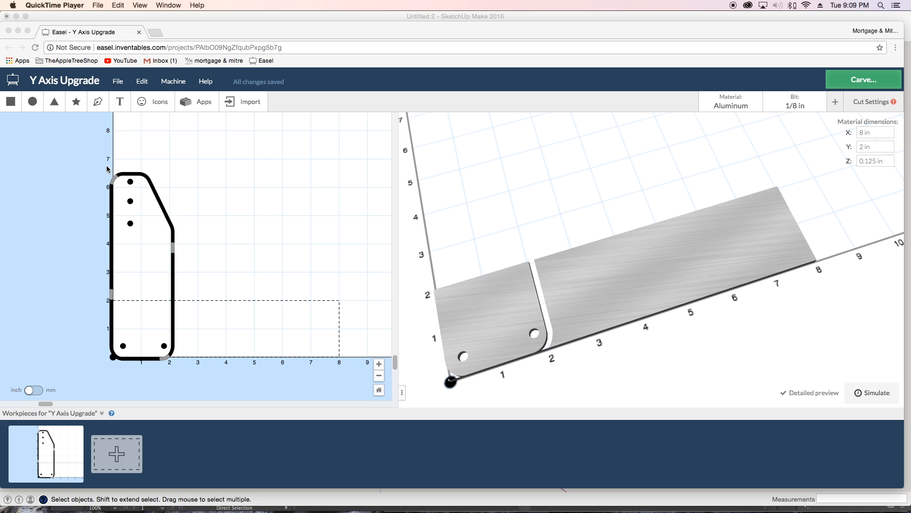
pyautogui.moveTo(106, 162)
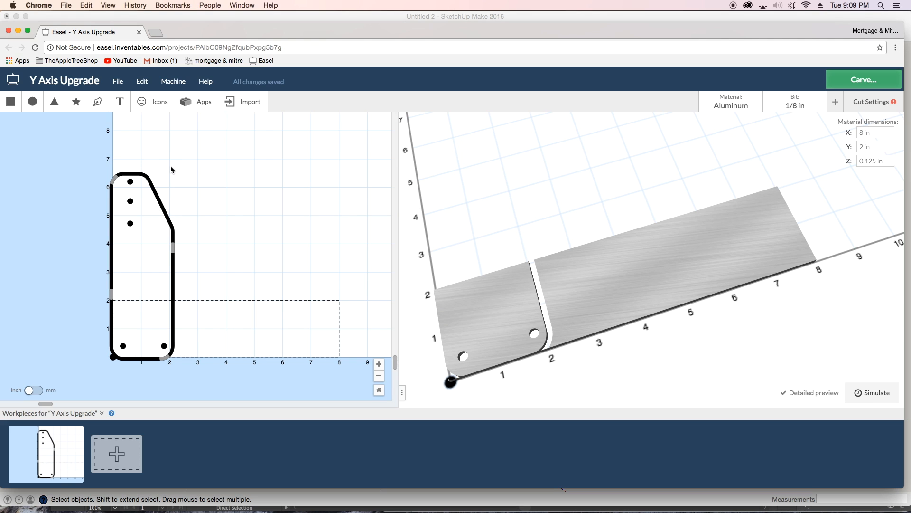
# - Rotate the bracket outline to a 90° angle
pyautogui.click(142, 262)
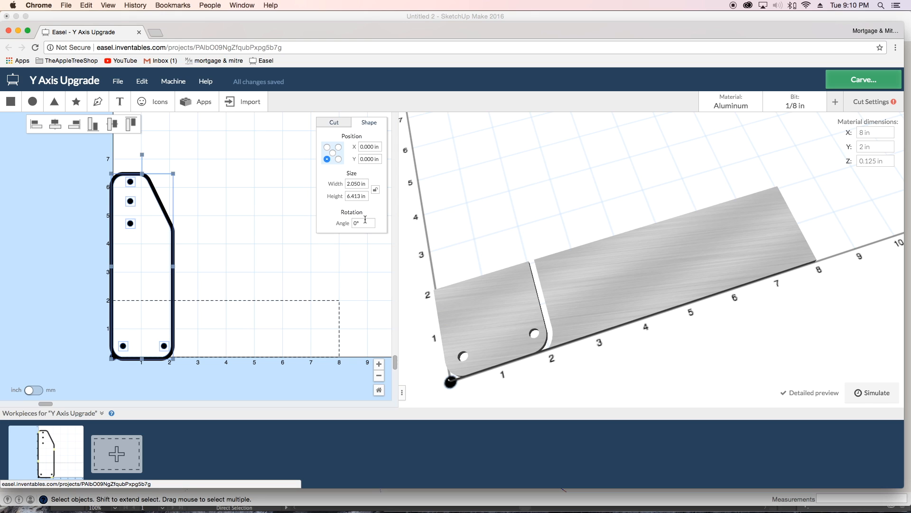
pyautogui.click(362, 222)
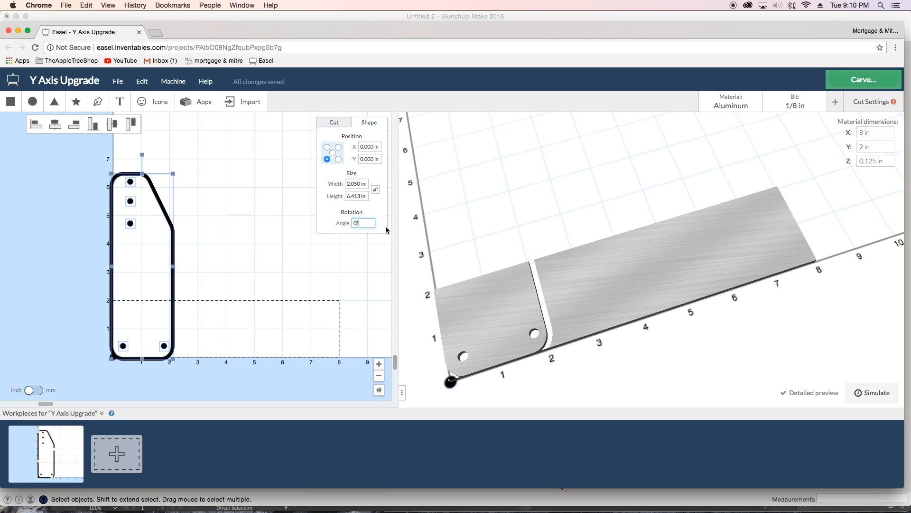
pyautogui.write('90')
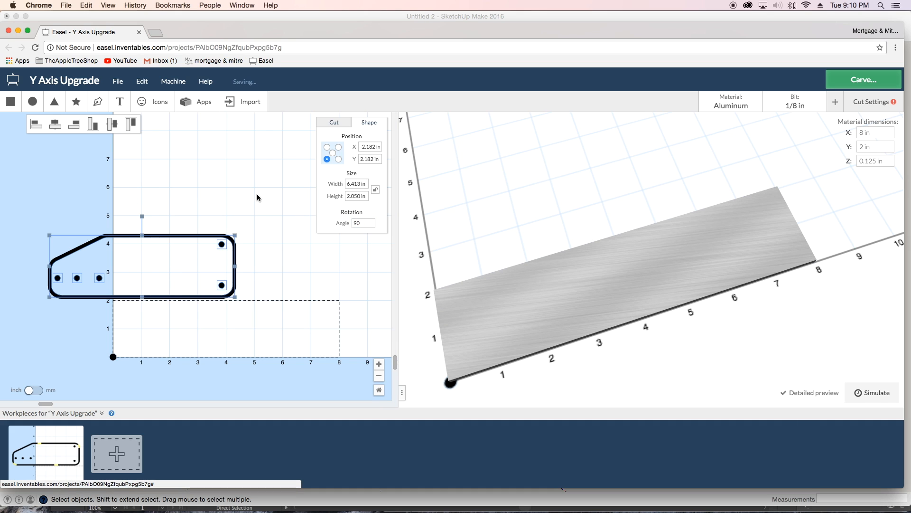
pyautogui.click(219, 321)
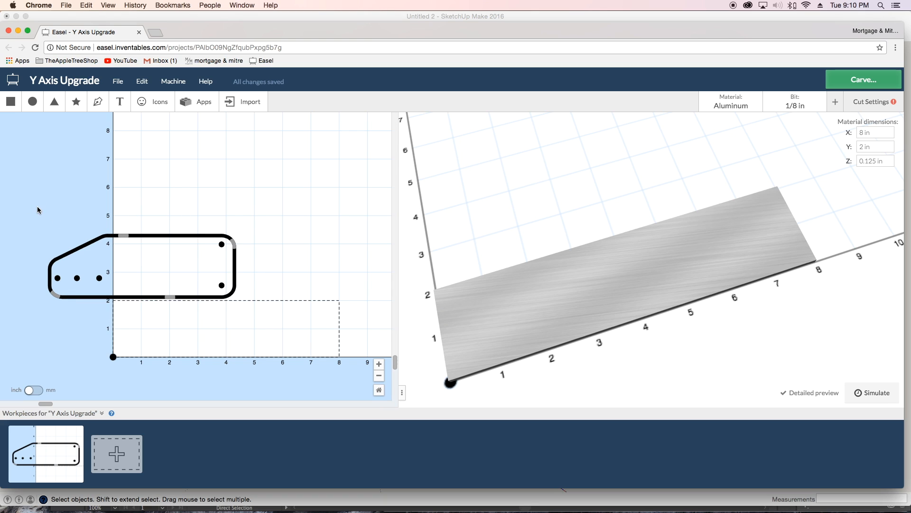
pyautogui.moveTo(91, 225)
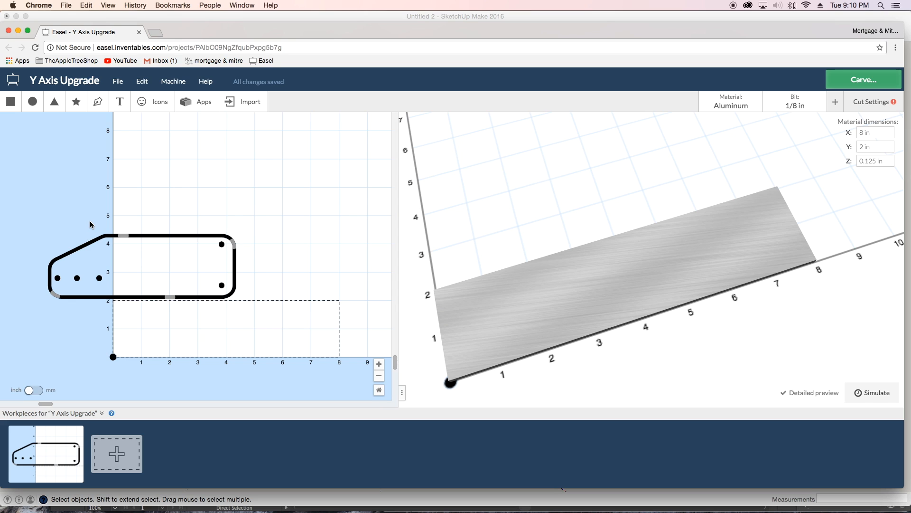
# - Move the bracket to position X 0, Y 0 at the material origin
pyautogui.click(140, 268)
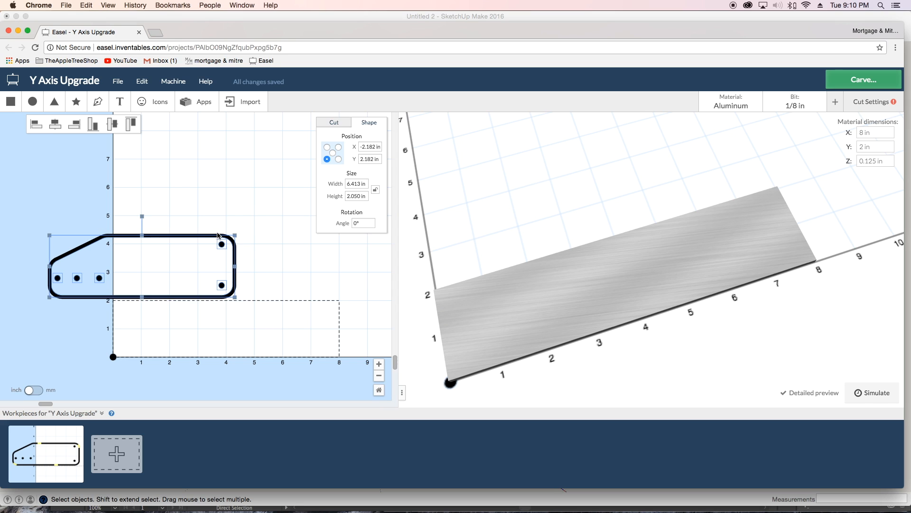
pyautogui.click(370, 146)
pyautogui.write('0.000')
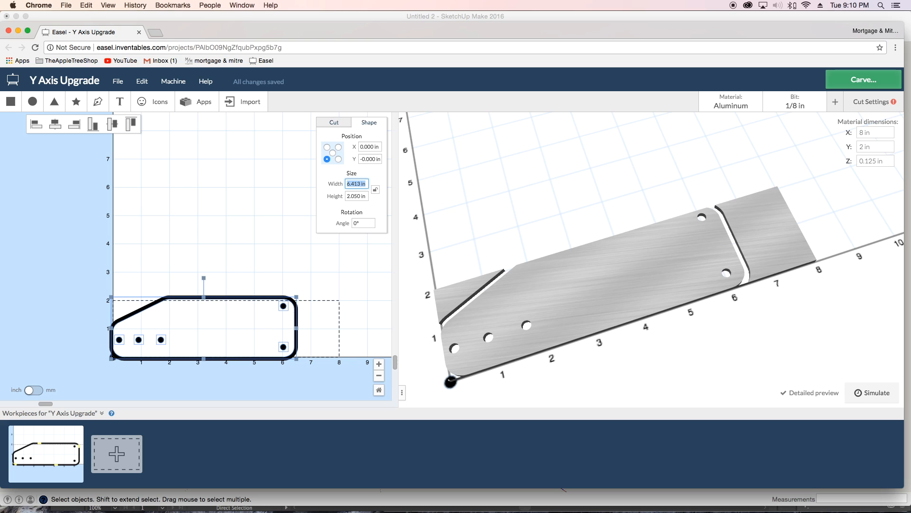
pyautogui.click(293, 281)
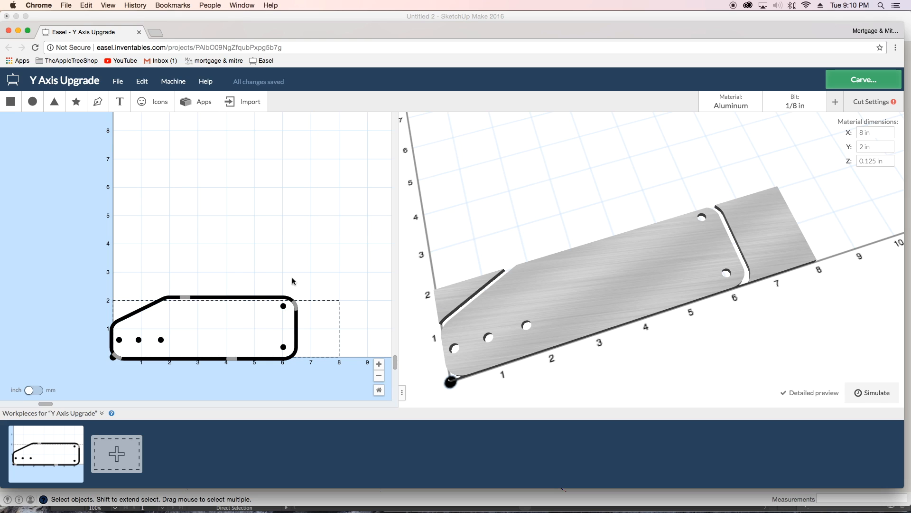
pyautogui.moveTo(271, 286)
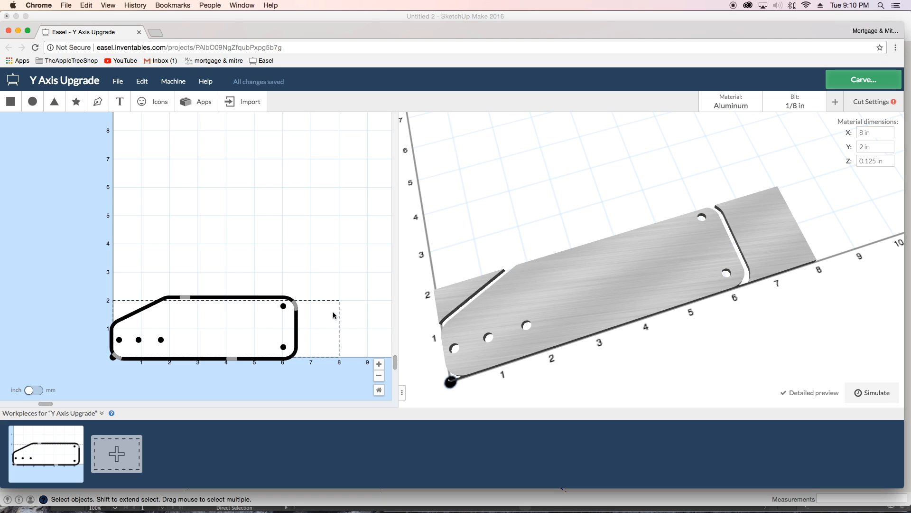
pyautogui.moveTo(311, 325)
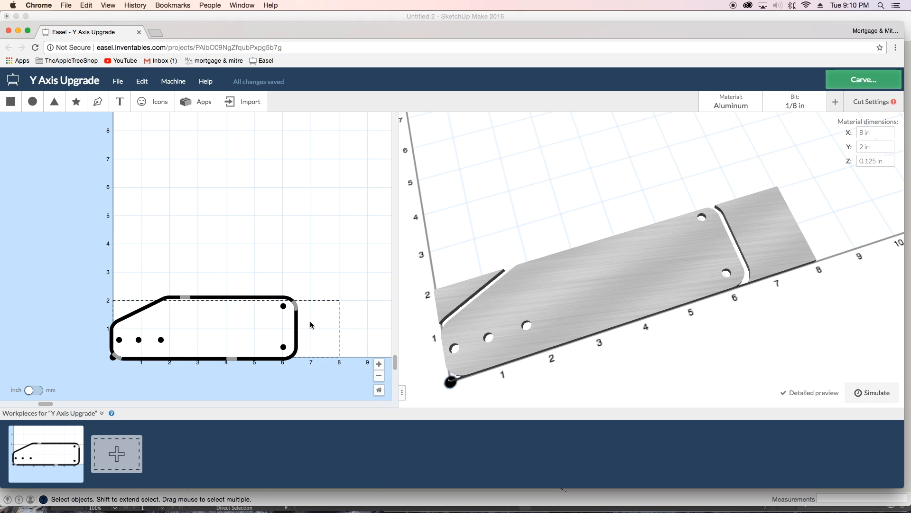
pyautogui.moveTo(307, 319)
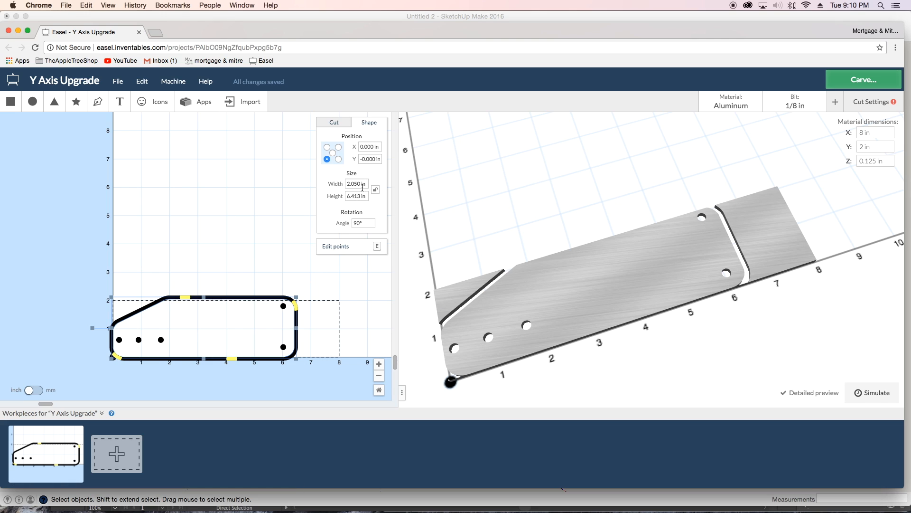
pyautogui.click(355, 183)
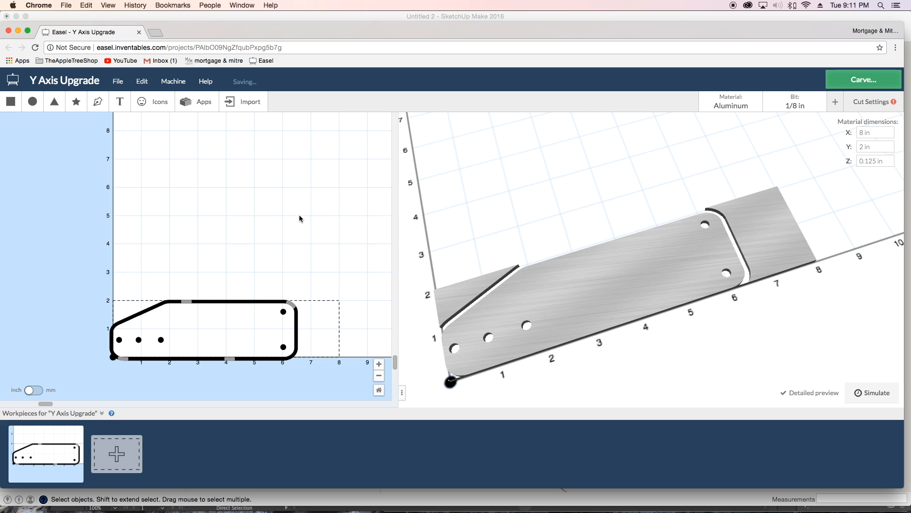
pyautogui.moveTo(284, 348)
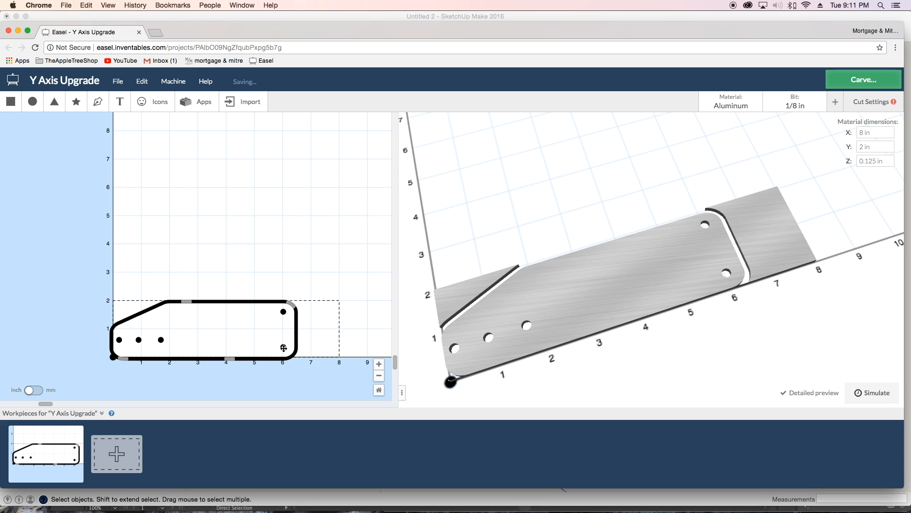
pyautogui.click(283, 348)
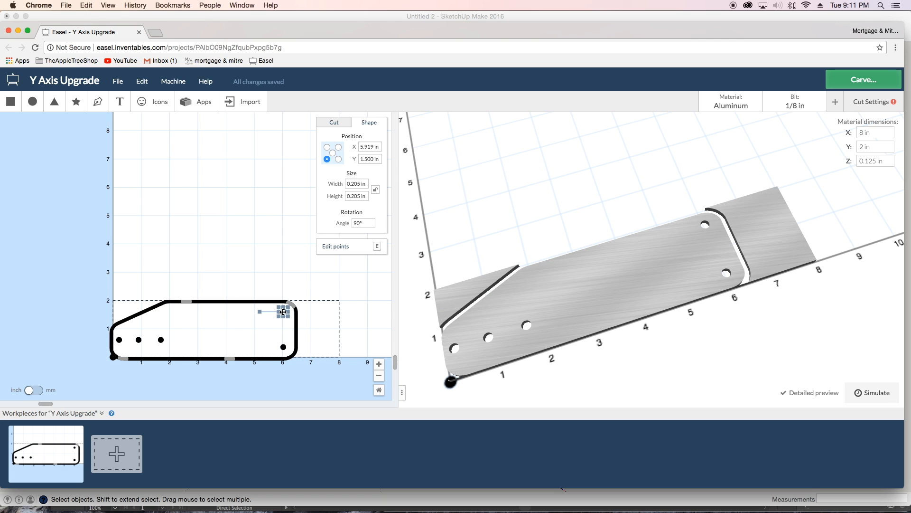
pyautogui.click(286, 258)
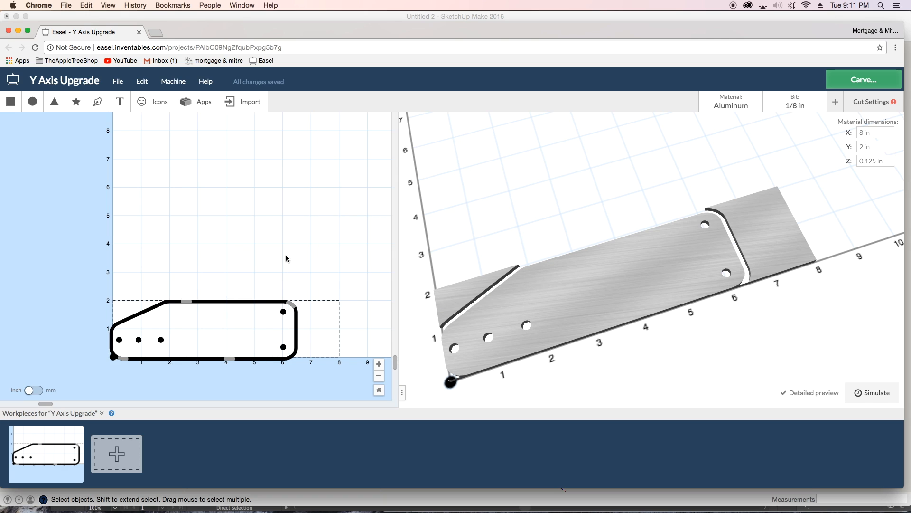
pyautogui.moveTo(307, 258)
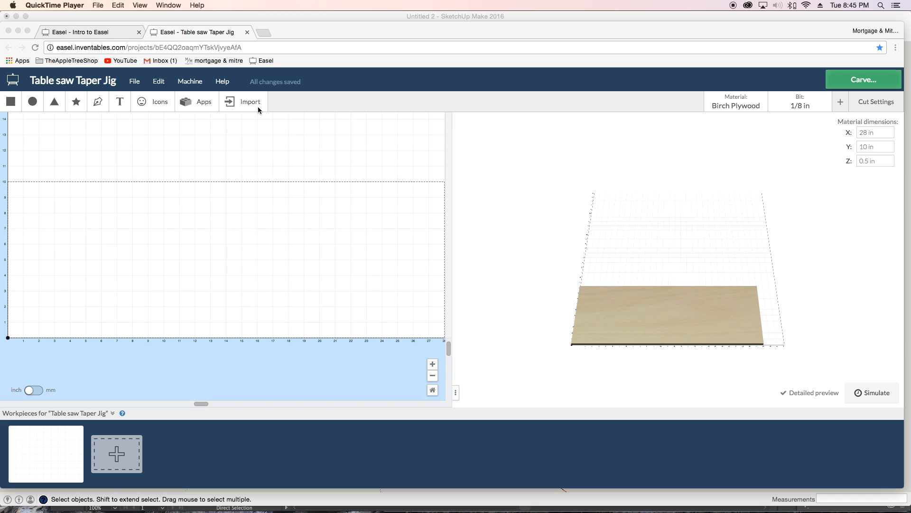
# - Check the Import menu and orbit the preview of the 28 × 10 × 0.5 in plywood stock
pyautogui.click(242, 102)
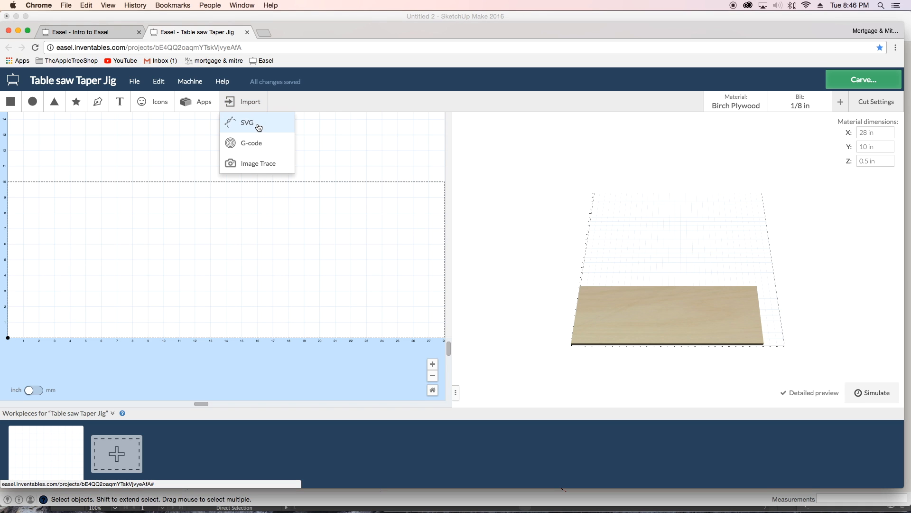
pyautogui.moveTo(342, 208)
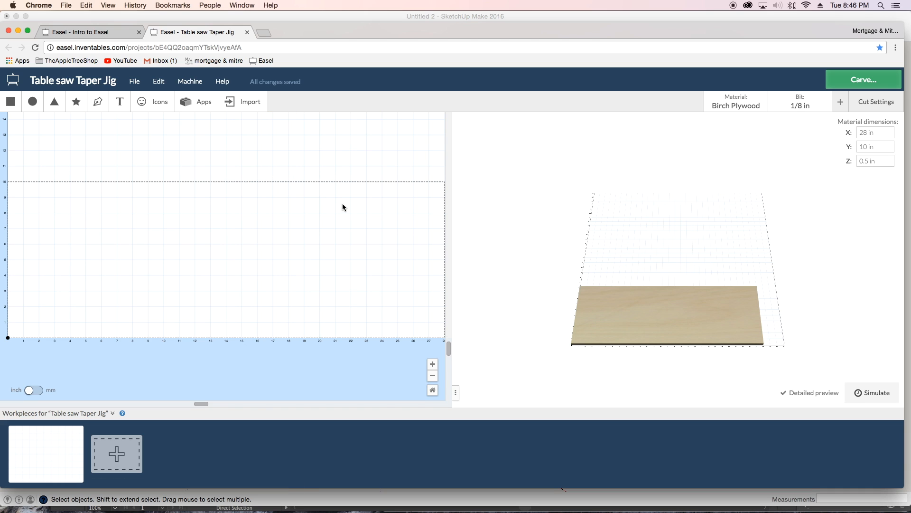
pyautogui.moveTo(352, 205)
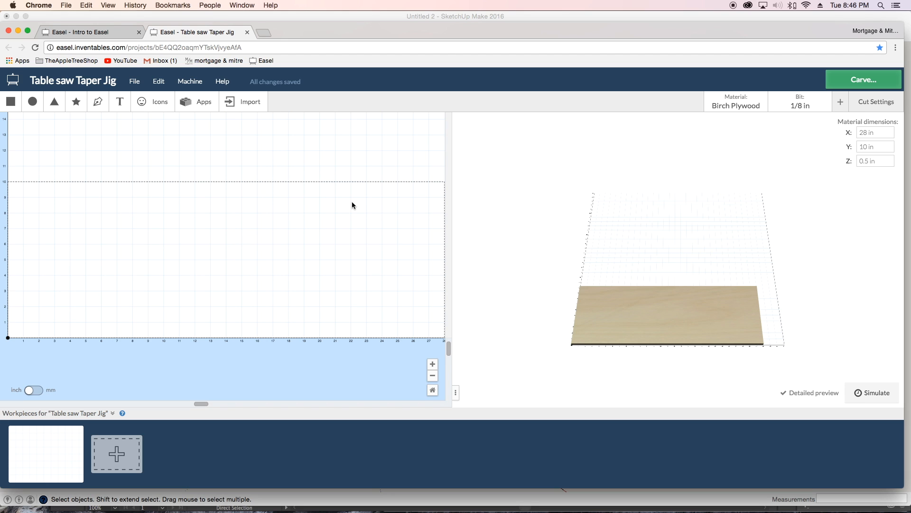
pyautogui.moveTo(527, 289)
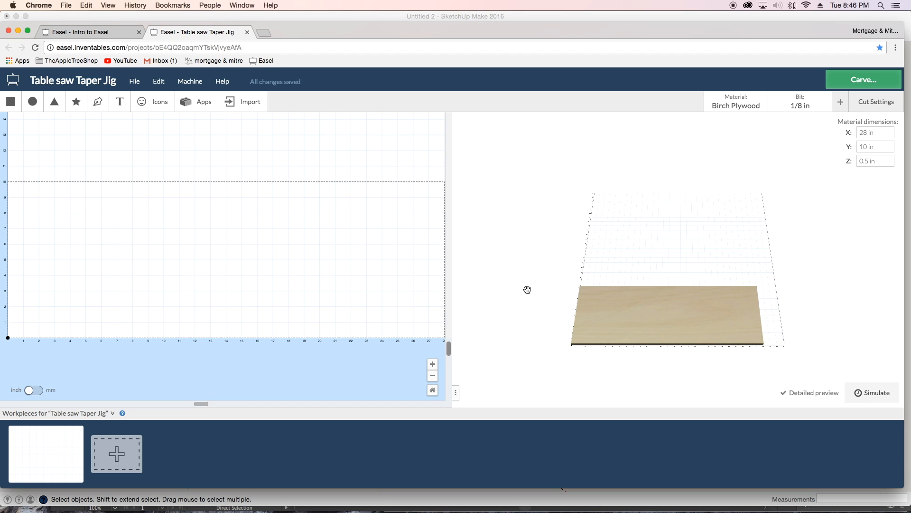
pyautogui.moveTo(526, 290); pyautogui.dragTo(663, 325)
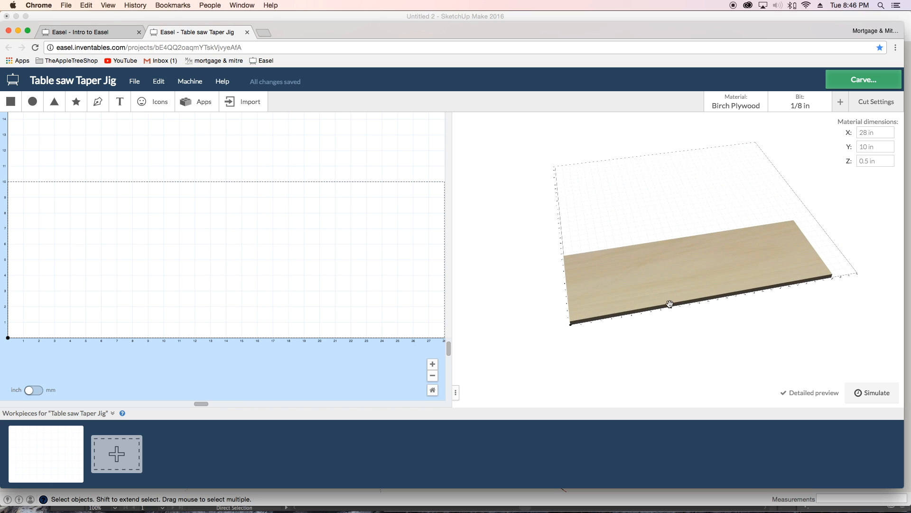
pyautogui.moveTo(646, 319)
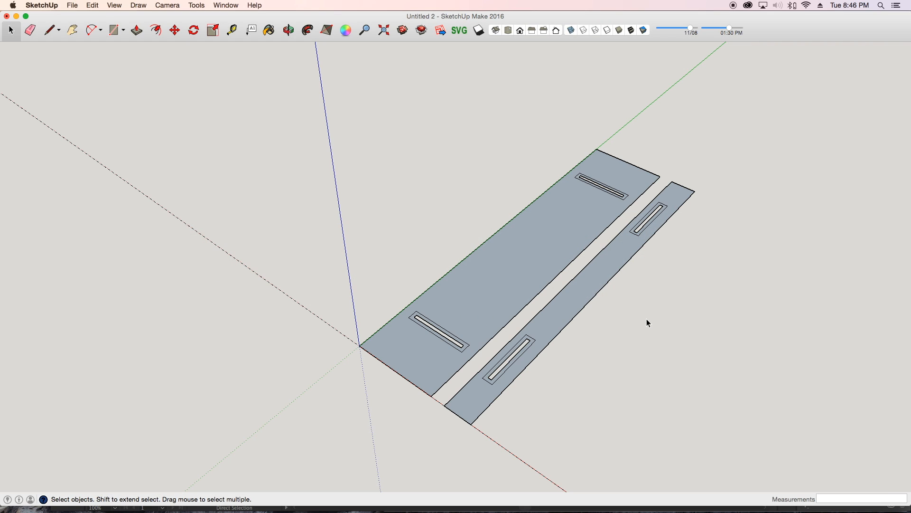
pyautogui.moveTo(465, 21)
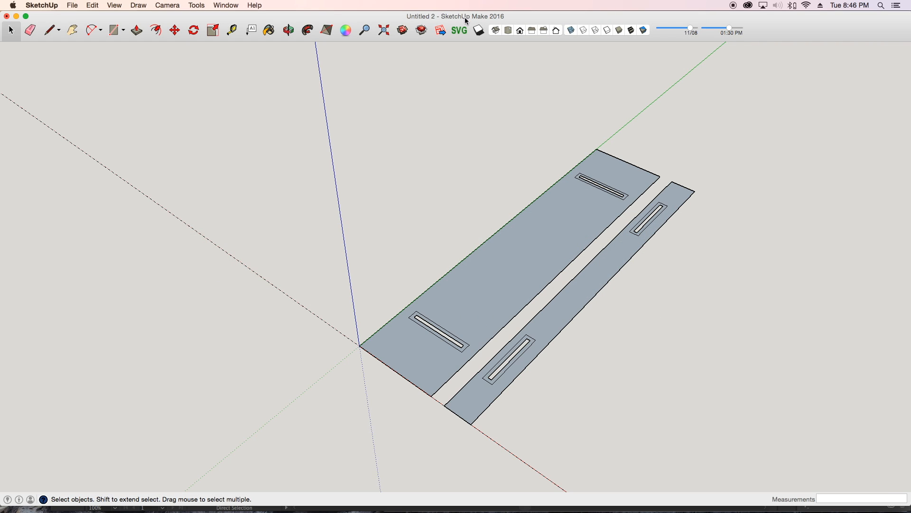
pyautogui.moveTo(459, 31)
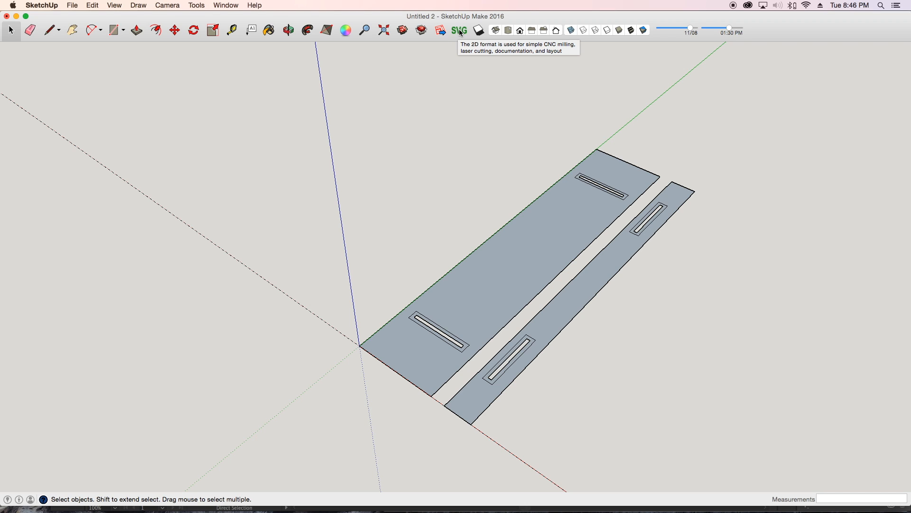
pyautogui.moveTo(582, 211)
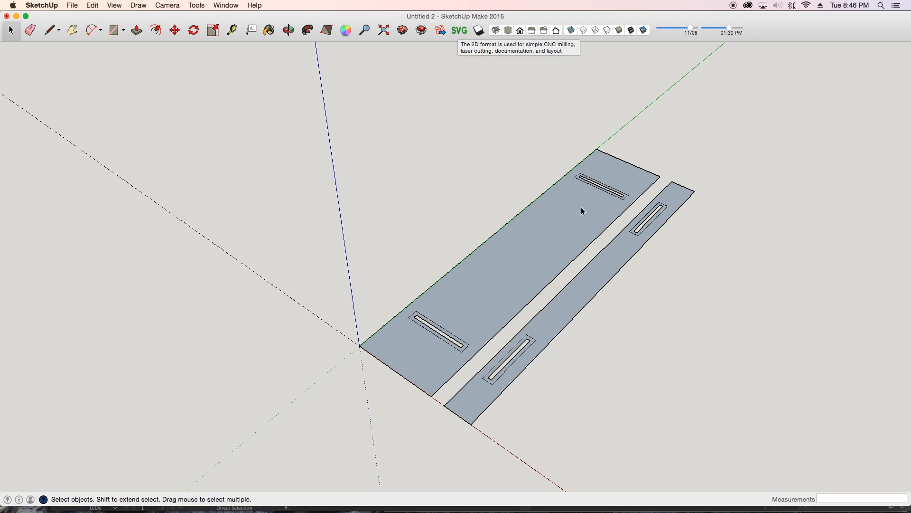
pyautogui.moveTo(568, 142)
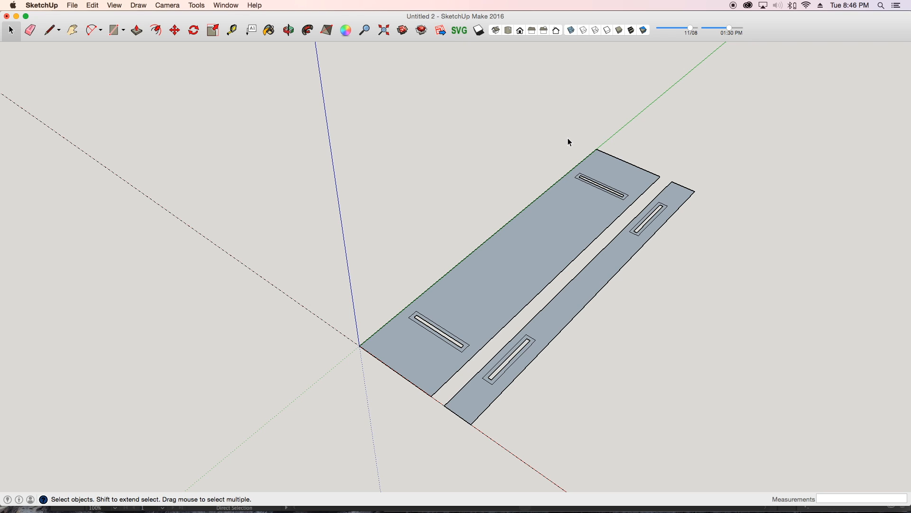
pyautogui.moveTo(440, 176)
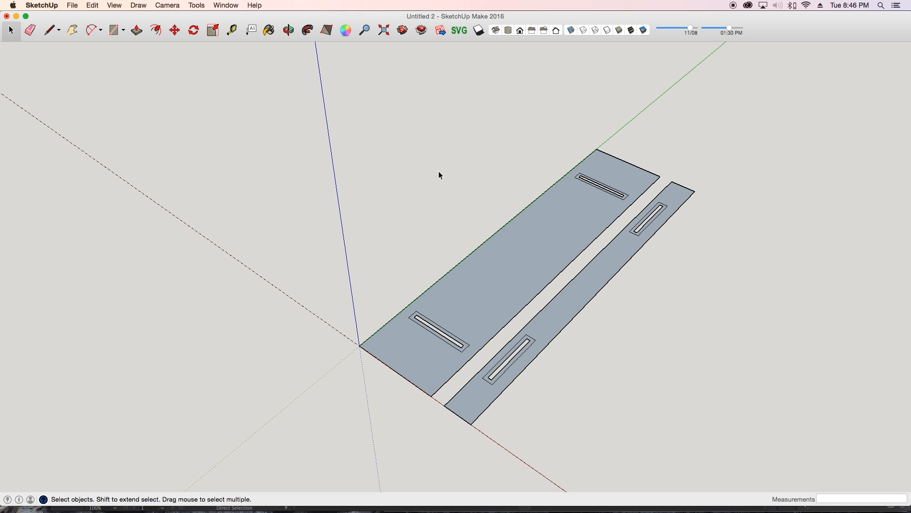
pyautogui.moveTo(454, 172)
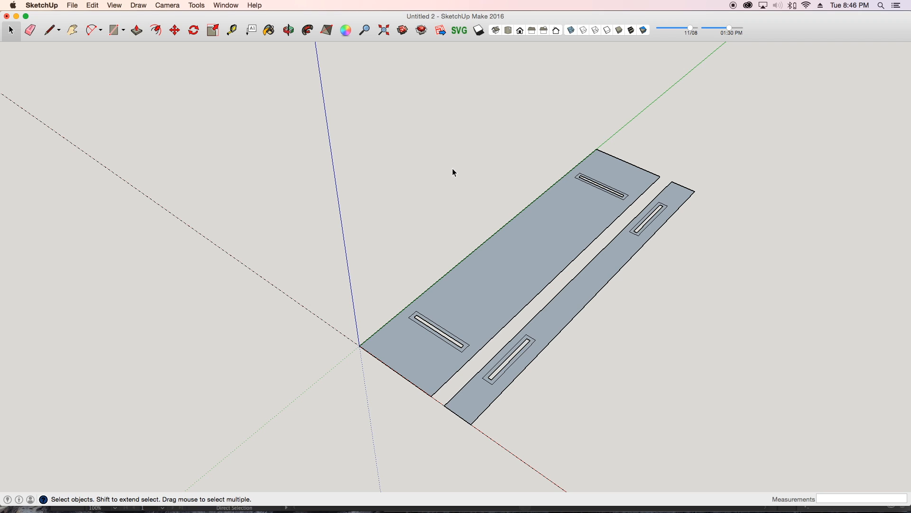
pyautogui.moveTo(510, 253)
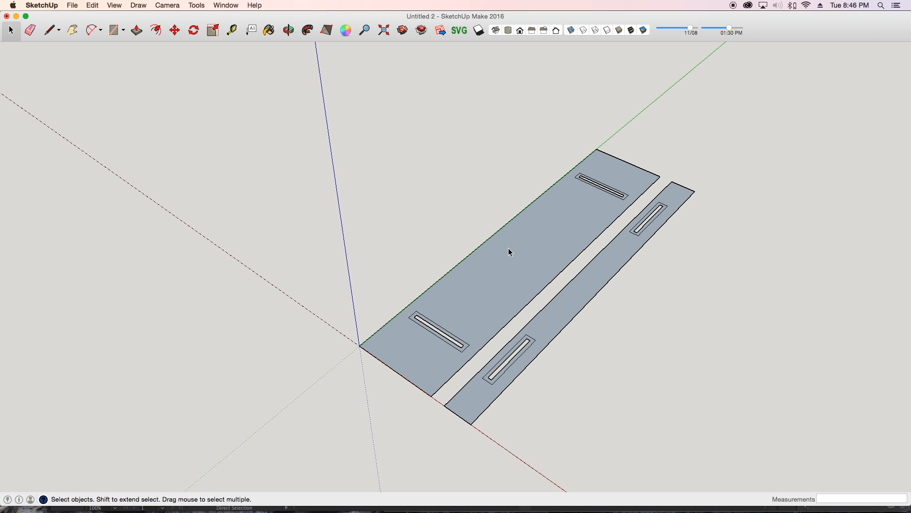
pyautogui.moveTo(508, 260)
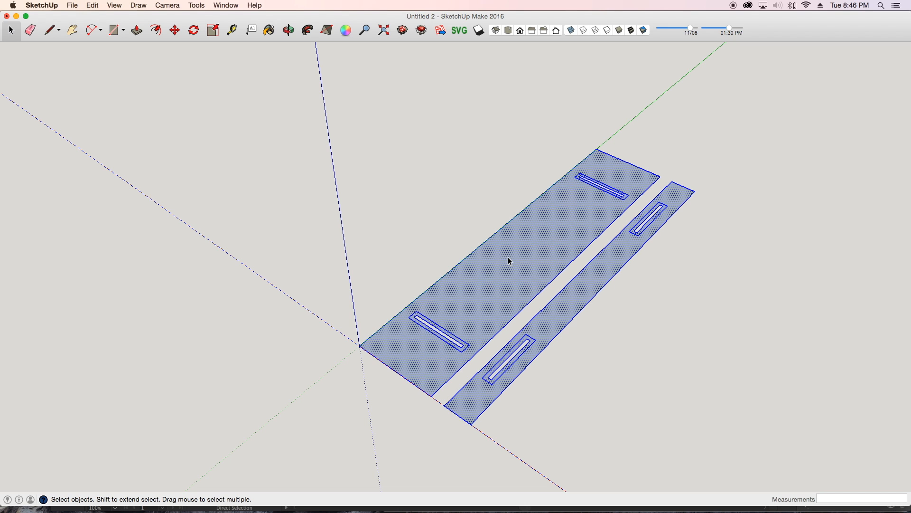
# - Set the SVG face export to measure in Inches
pyautogui.click(458, 30)
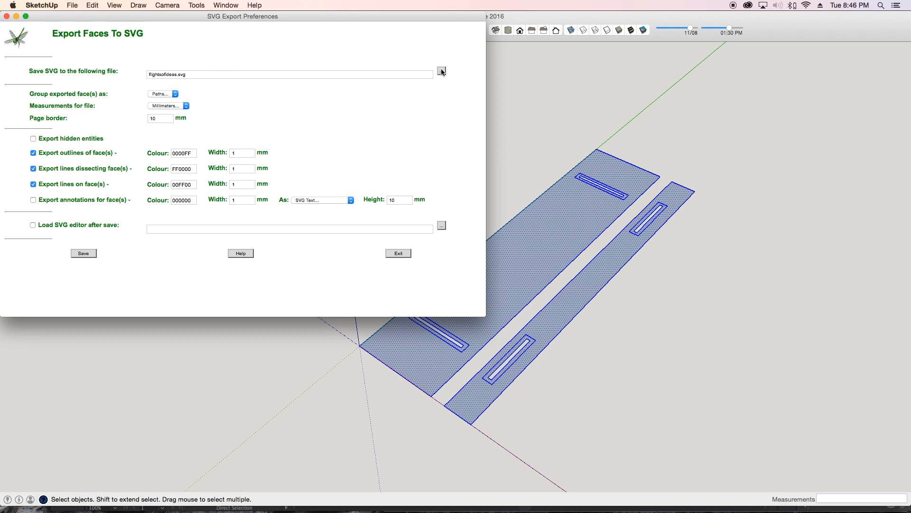
pyautogui.click(167, 105)
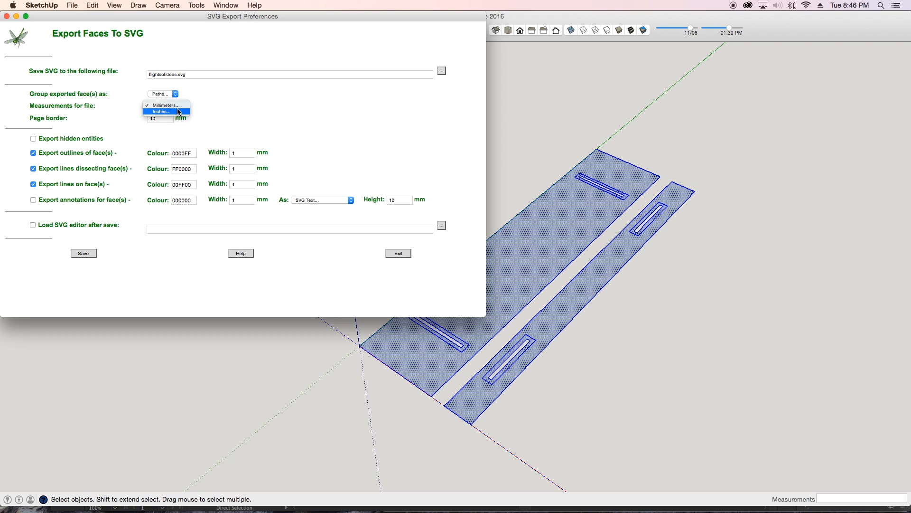
pyautogui.click(161, 111)
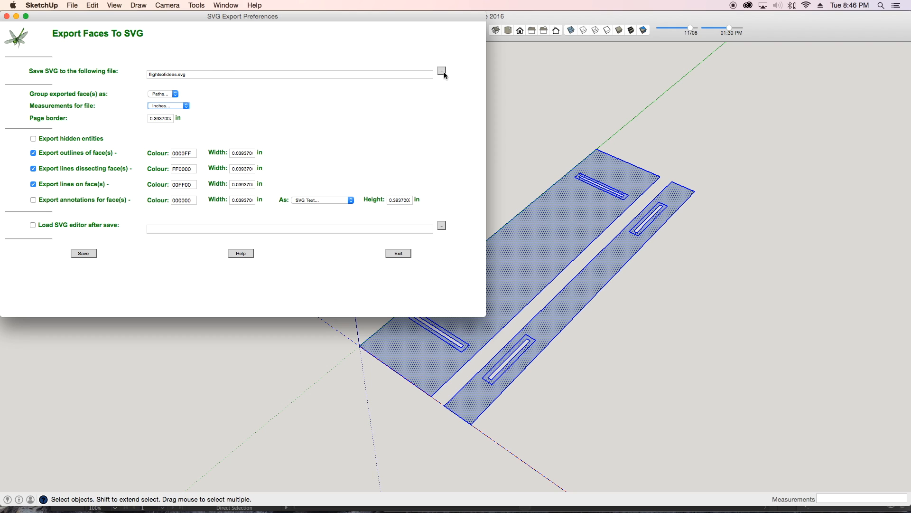
# - Save the export as taperingjig.svg in the Sketchup folder
pyautogui.click(441, 71)
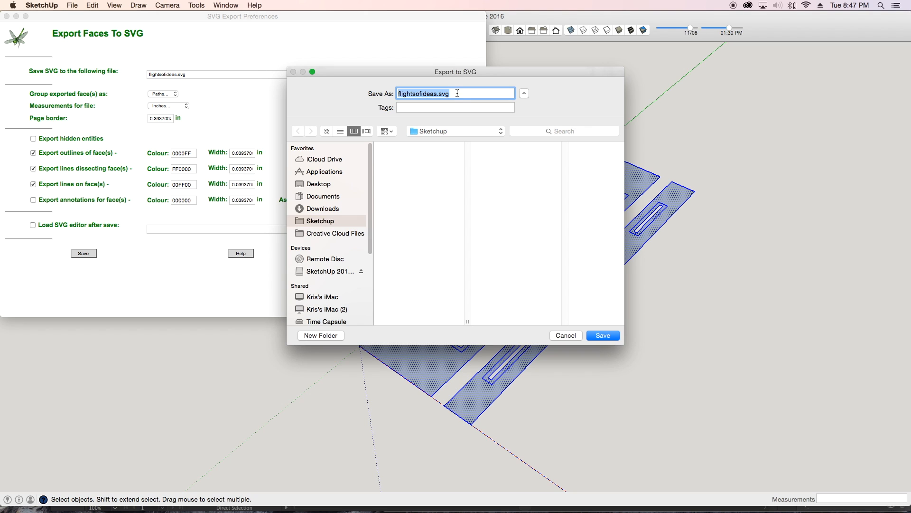
pyautogui.click(438, 94)
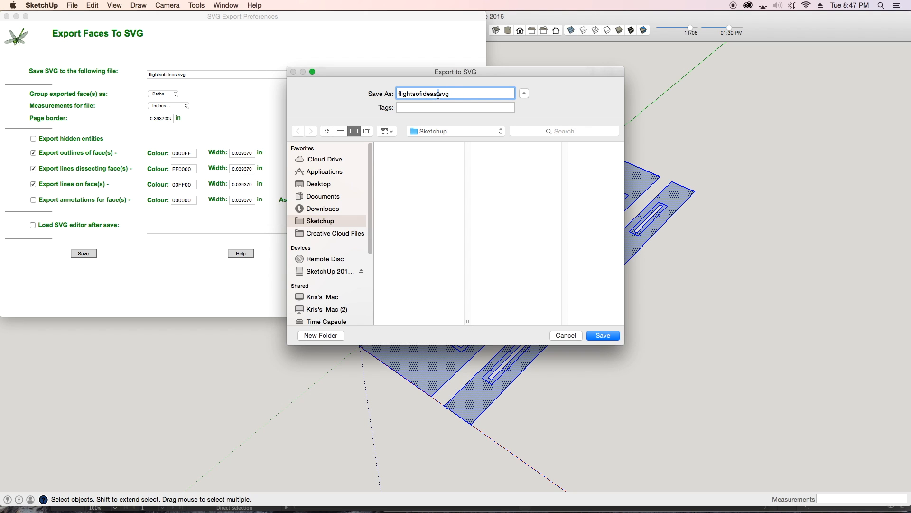
pyautogui.write('taperingjig.s')
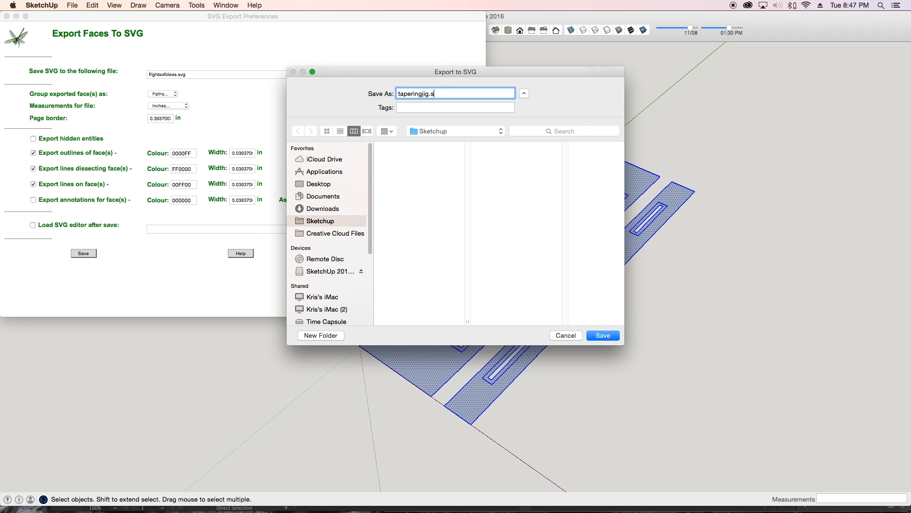
pyautogui.click(602, 335)
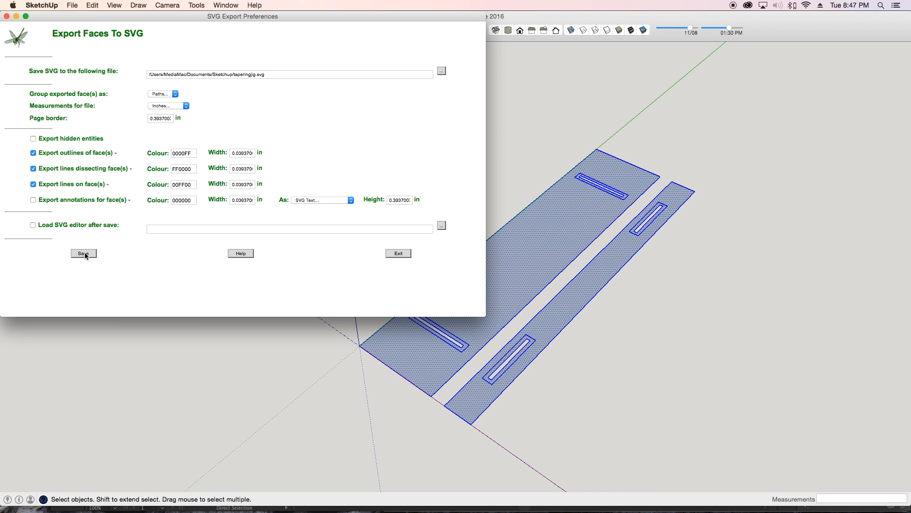
pyautogui.click(83, 253)
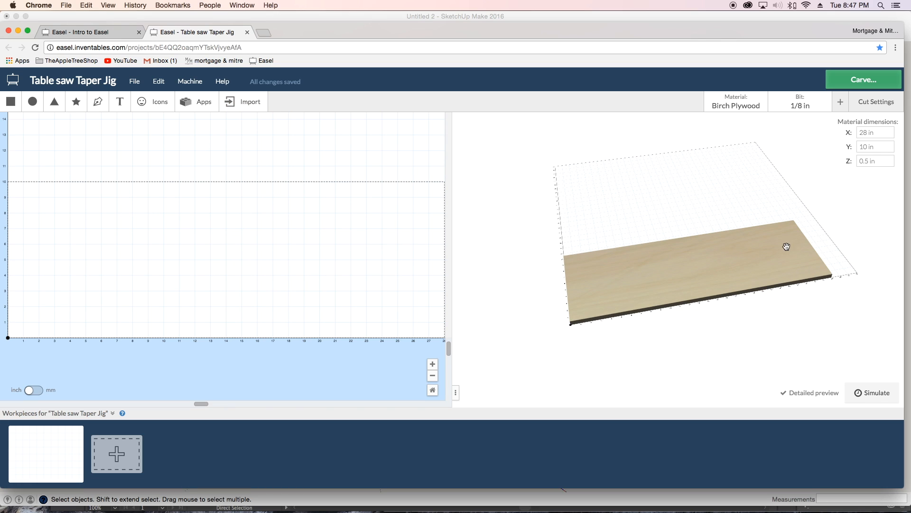
# - Import taperingjig.svg into the Taper Jig project
pyautogui.click(250, 102)
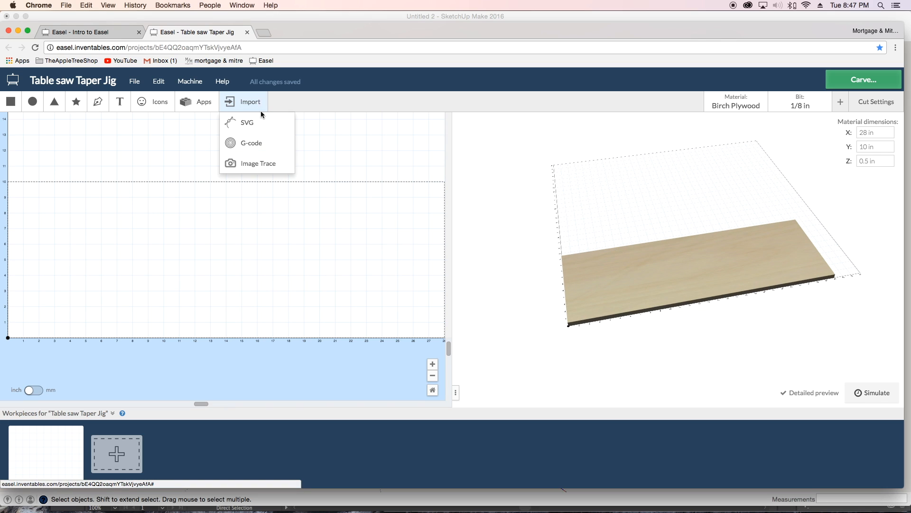
pyautogui.click(247, 122)
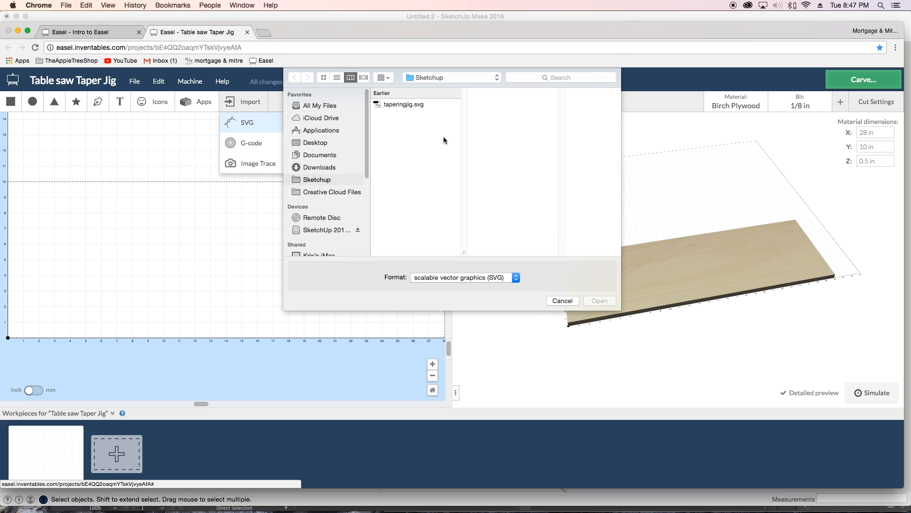
pyautogui.click(402, 104)
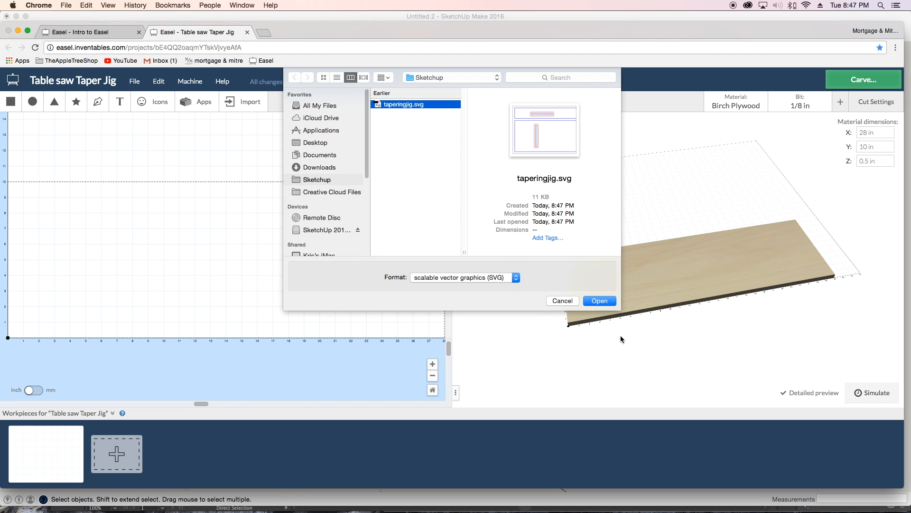
pyautogui.click(599, 301)
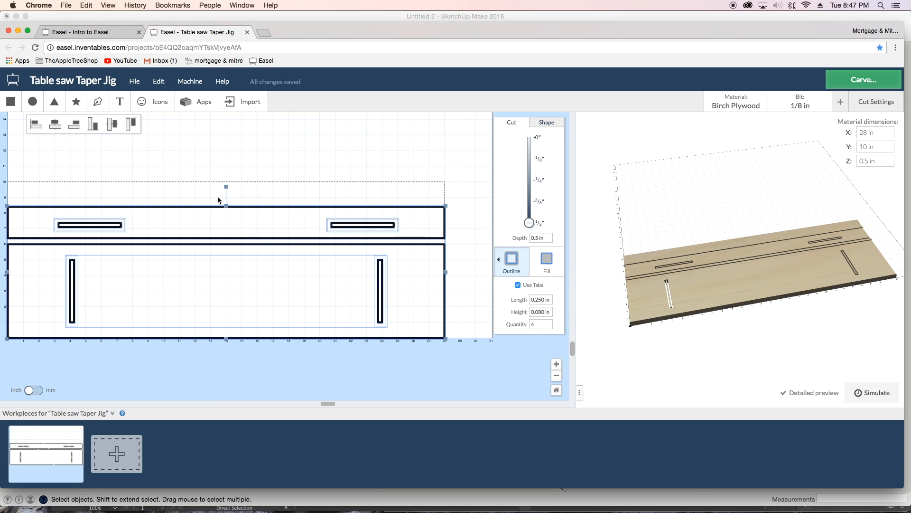
pyautogui.moveTo(420, 219)
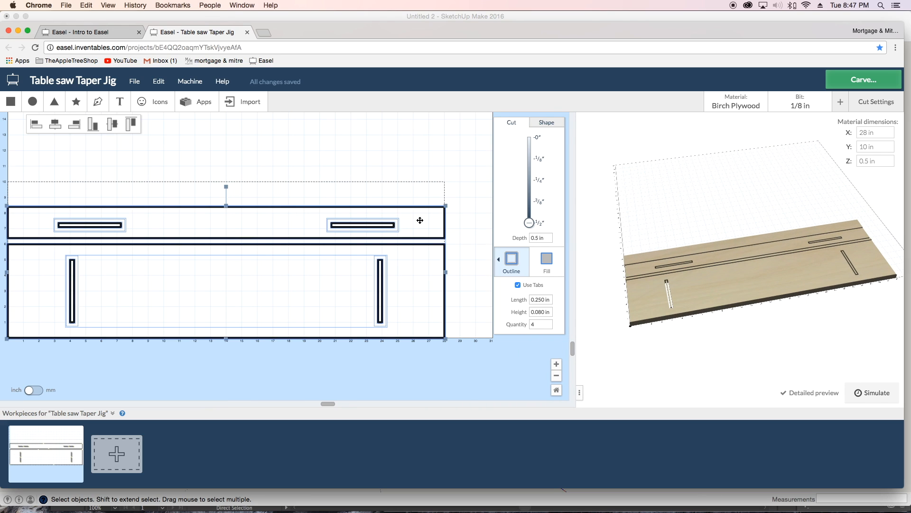
pyautogui.moveTo(421, 212)
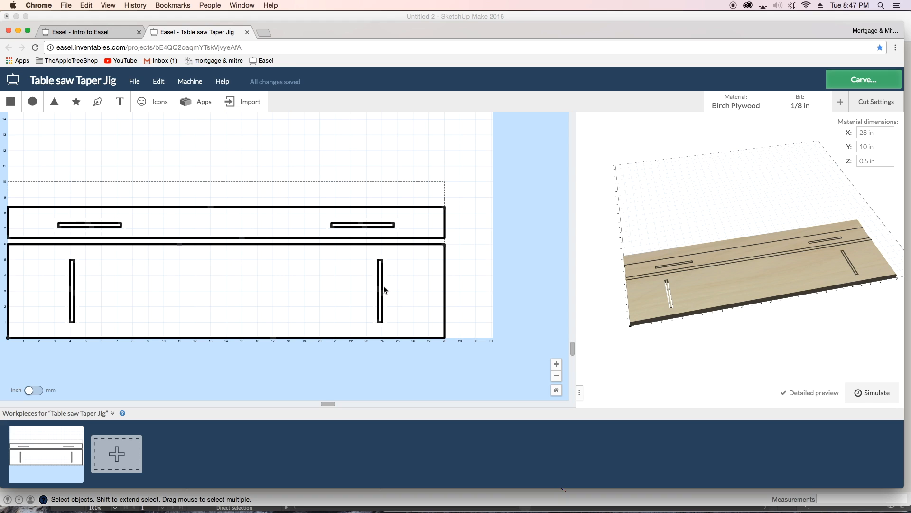
# - Make the larger piece's two bolt recesses 0.25 in deep filled pockets
pyautogui.click(381, 270)
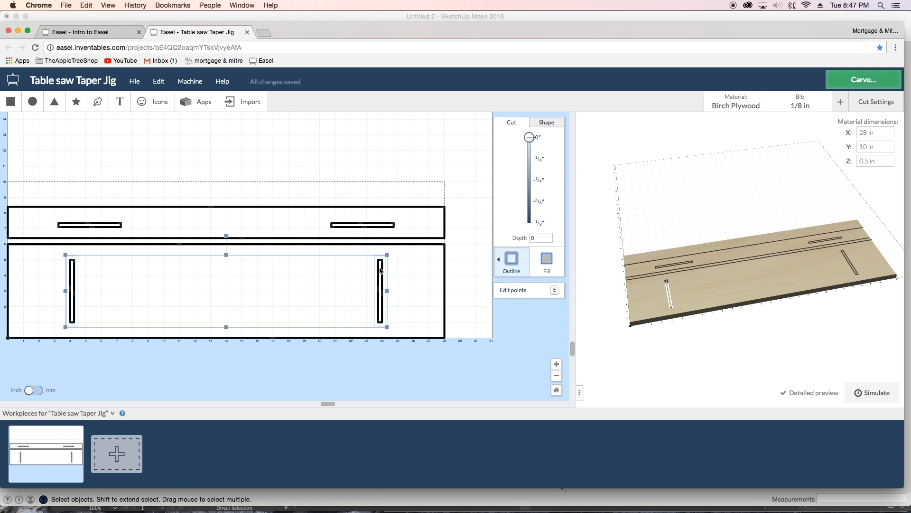
pyautogui.moveTo(421, 298)
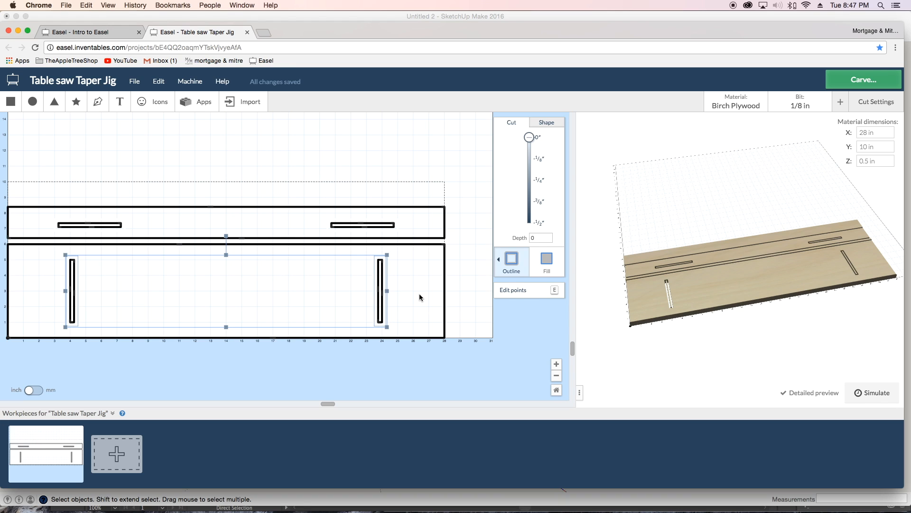
pyautogui.moveTo(429, 277)
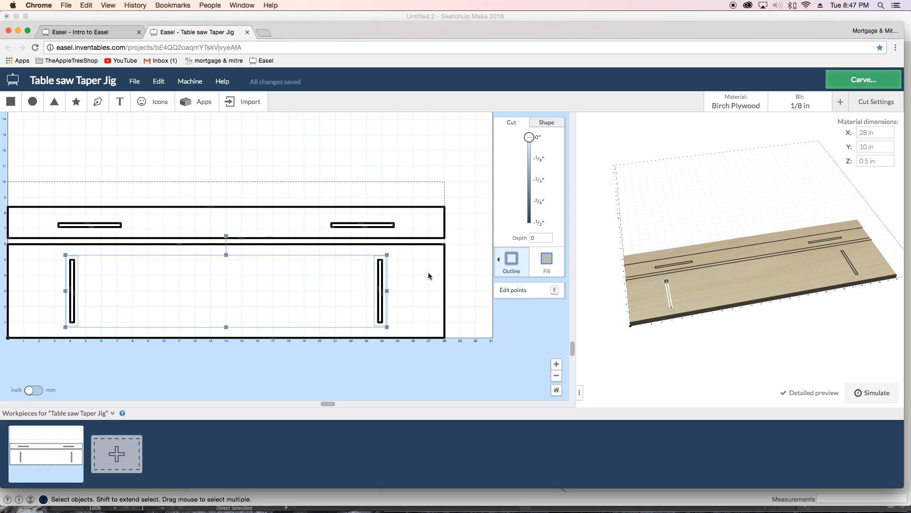
pyautogui.moveTo(540, 183)
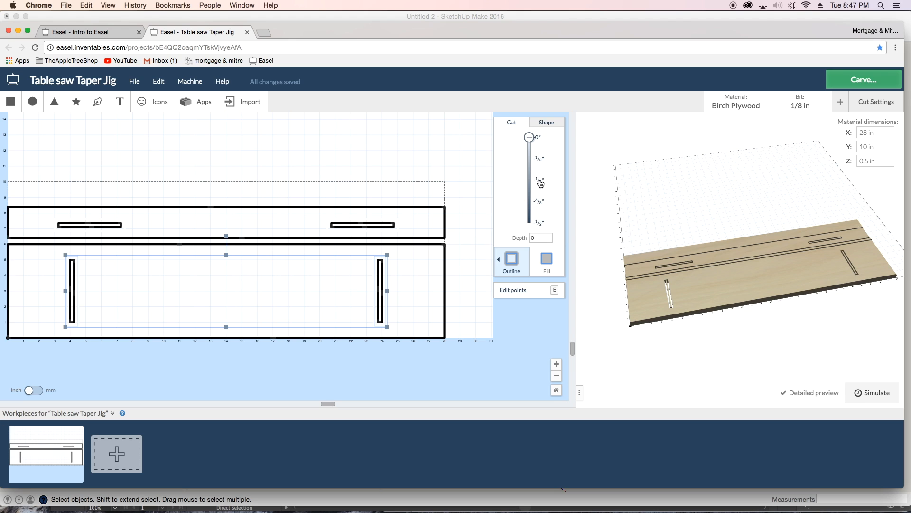
pyautogui.moveTo(528, 136); pyautogui.dragTo(529, 179)
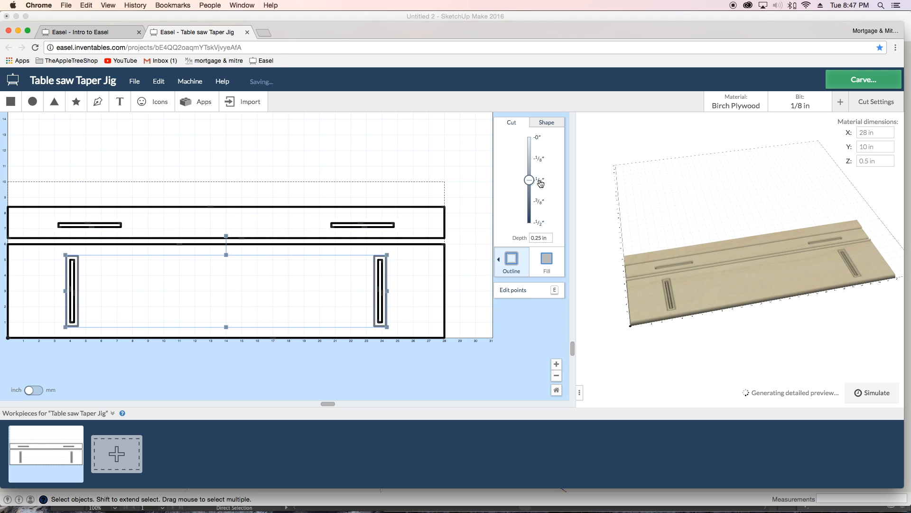
pyautogui.click(545, 258)
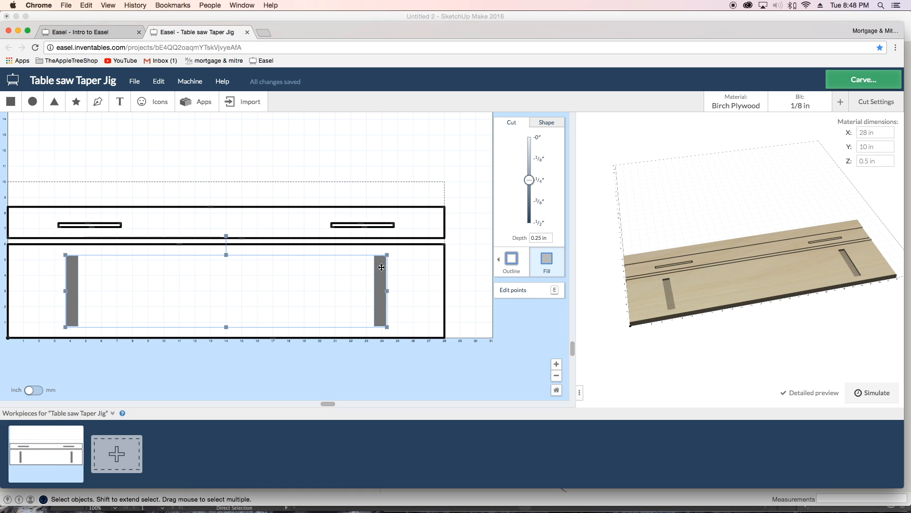
pyautogui.moveTo(402, 272)
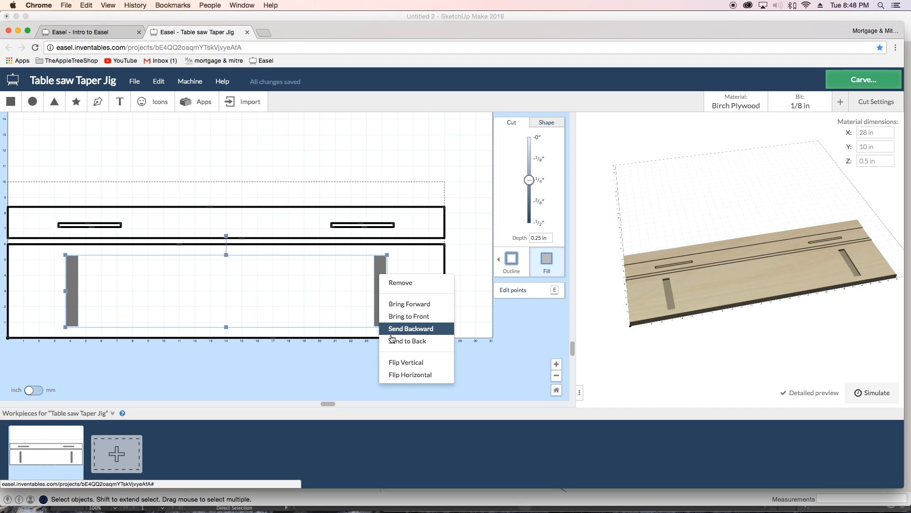
# - Send the filled recesses backward behind their inner slots and select the slots
pyautogui.click(410, 329)
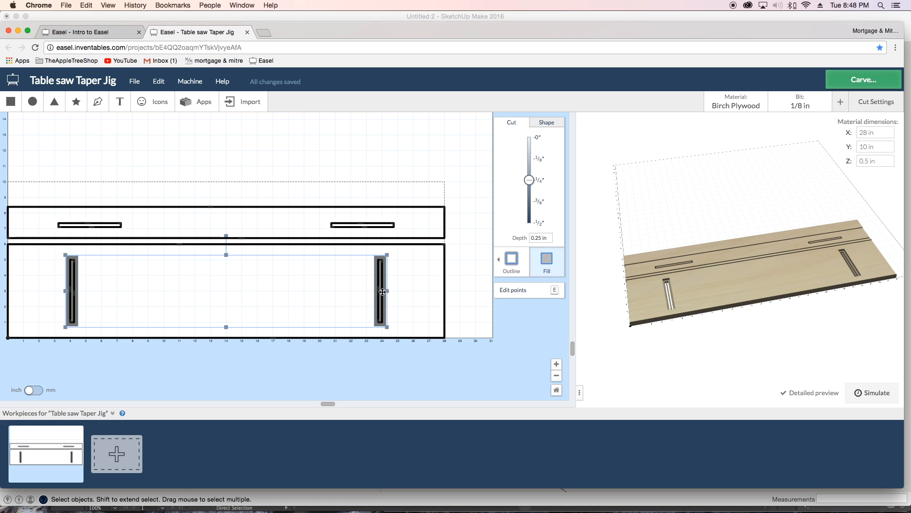
pyautogui.click(545, 260)
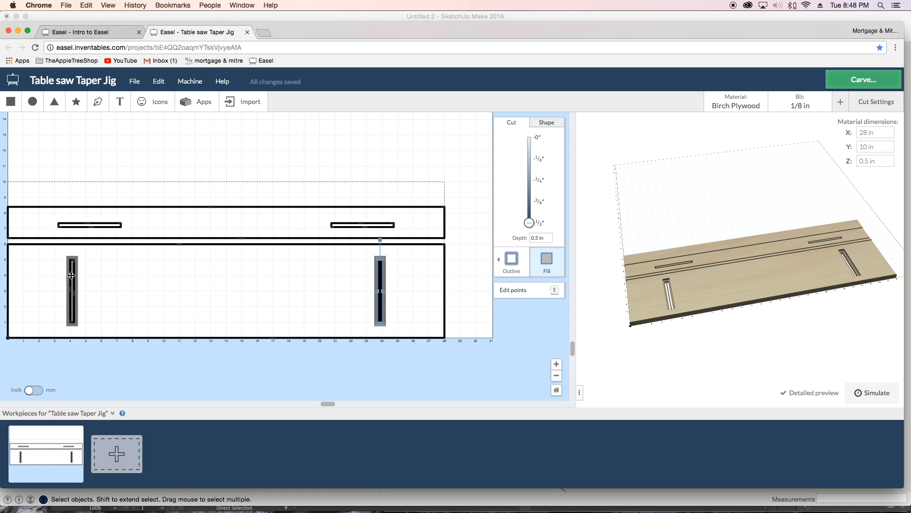
# - Fill the inner slots at 0.5 in depth so they cut through the board
pyautogui.click(545, 260)
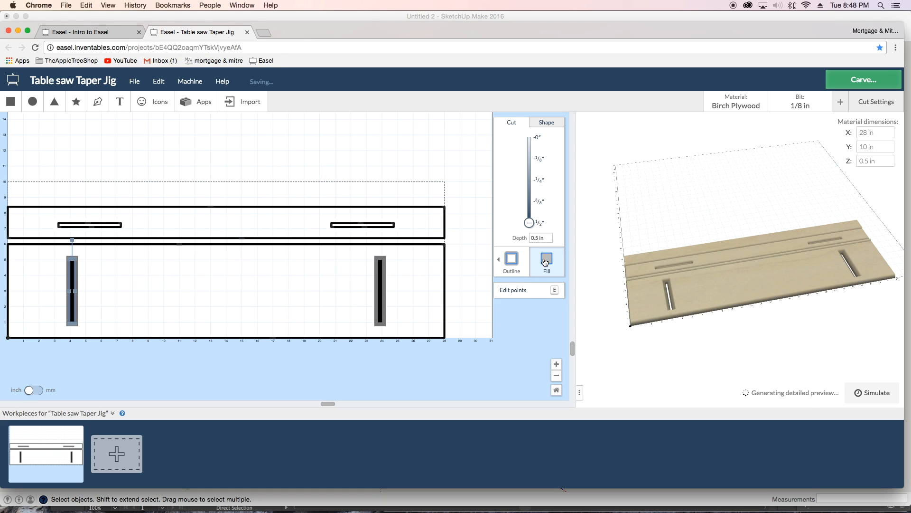